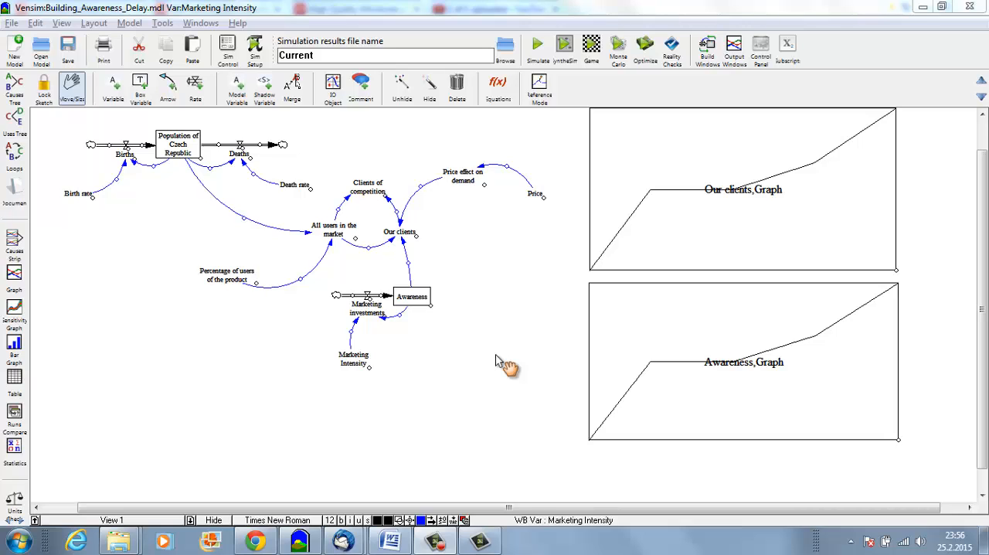
{"action": "mouse_move", "coordinate": [301, 178]}
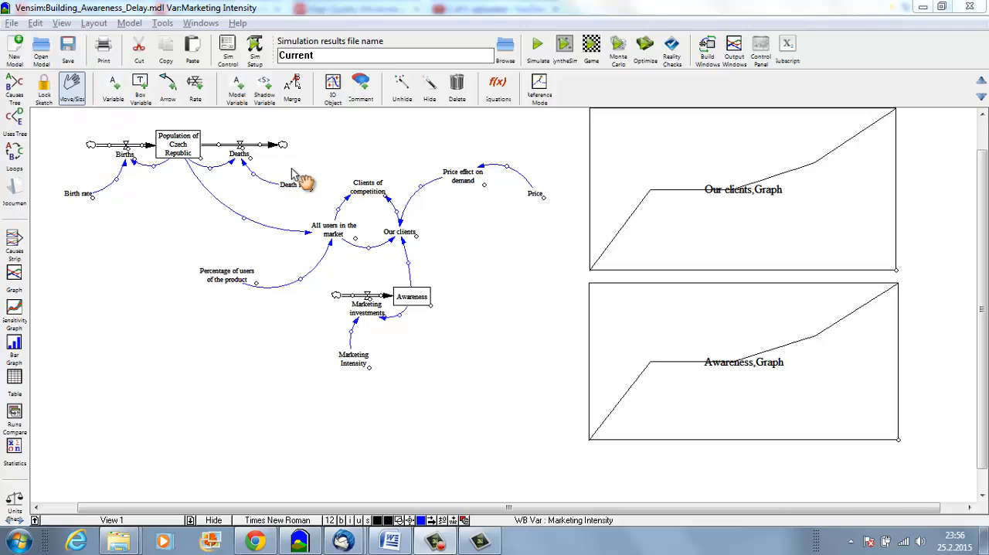
{"action": "mouse_move", "coordinate": [231, 172]}
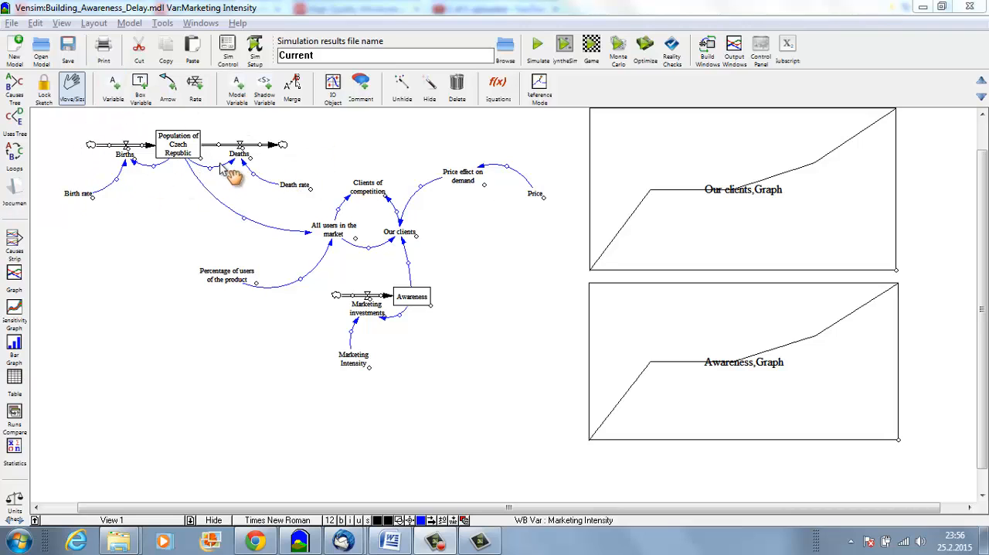
{"action": "mouse_move", "coordinate": [499, 243]}
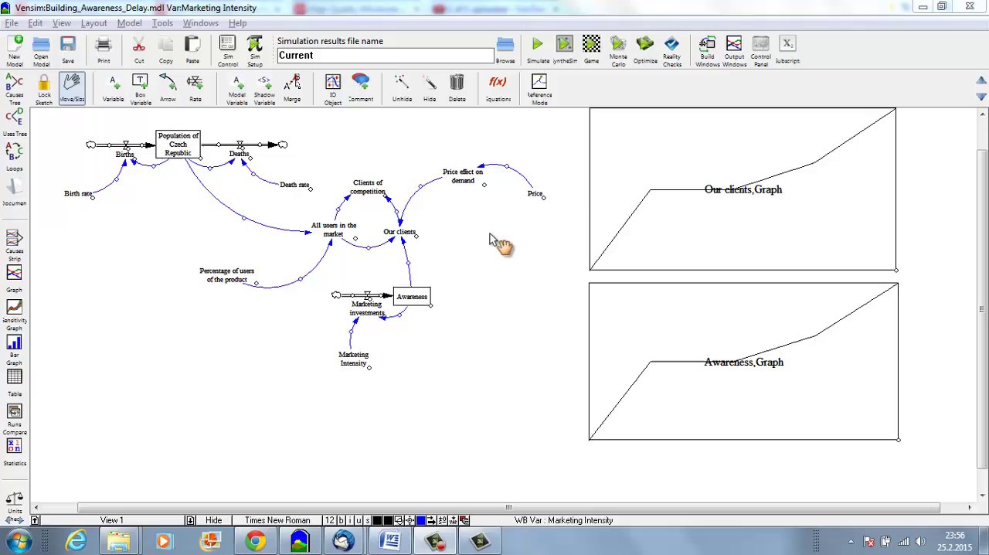
{"action": "mouse_move", "coordinate": [529, 169]}
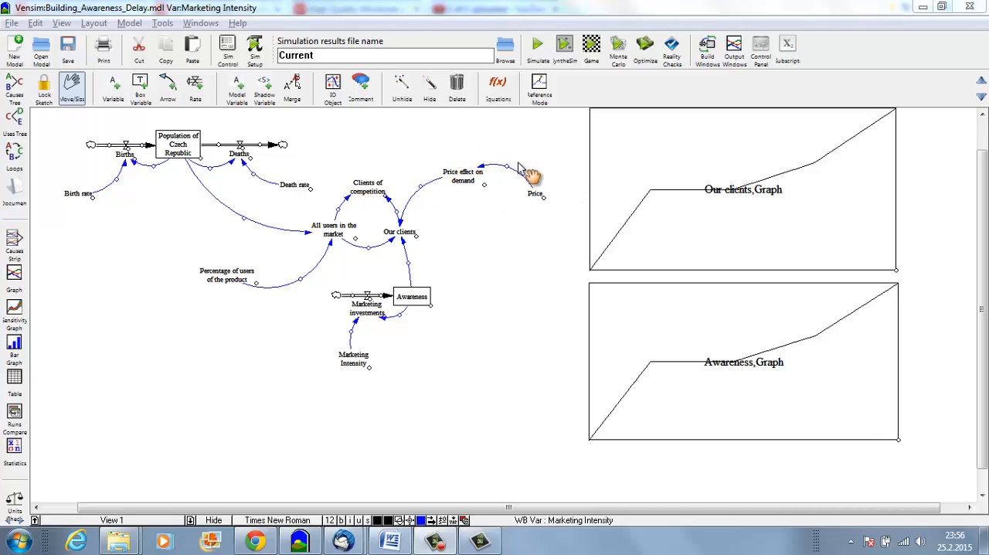
{"action": "mouse_move", "coordinate": [493, 159]}
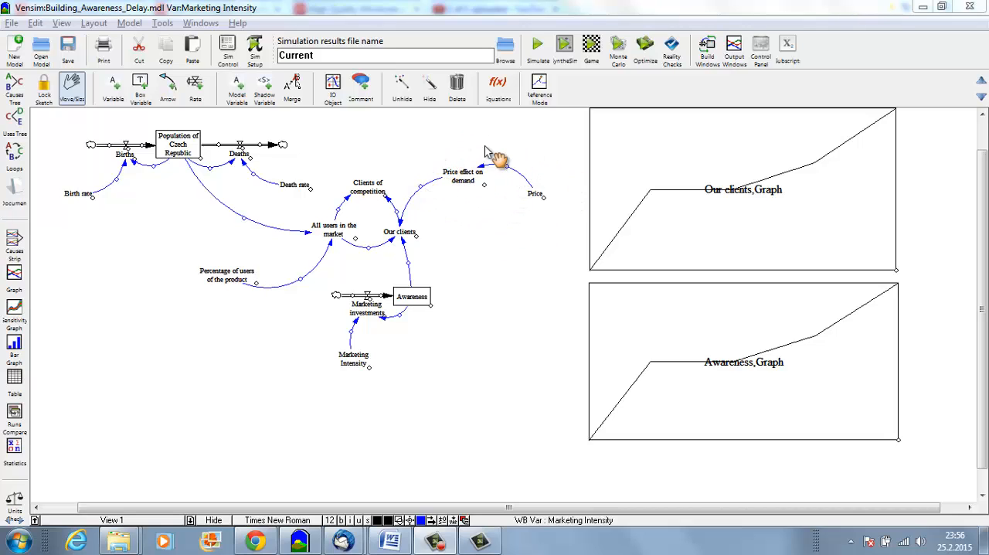
{"action": "mouse_move", "coordinate": [348, 391]}
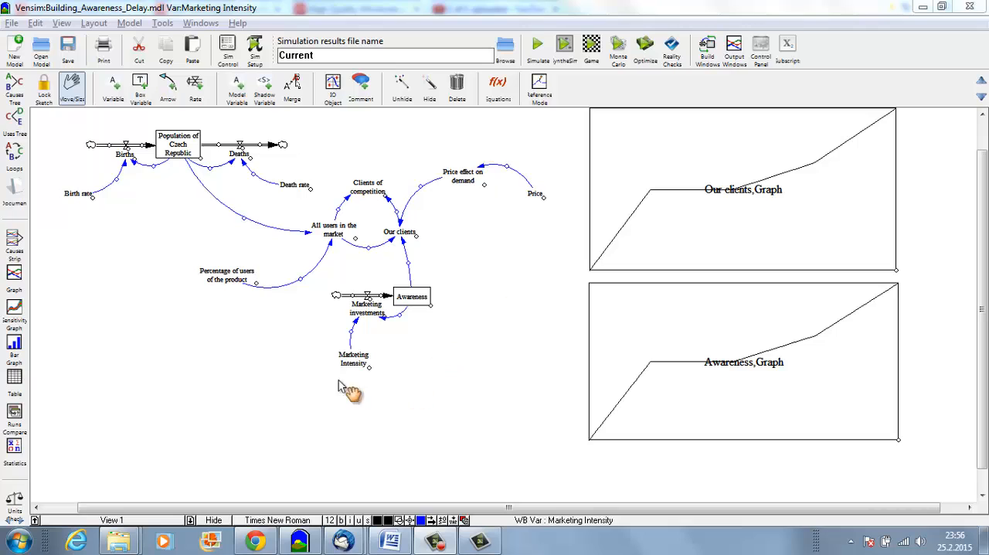
{"action": "mouse_move", "coordinate": [456, 313]}
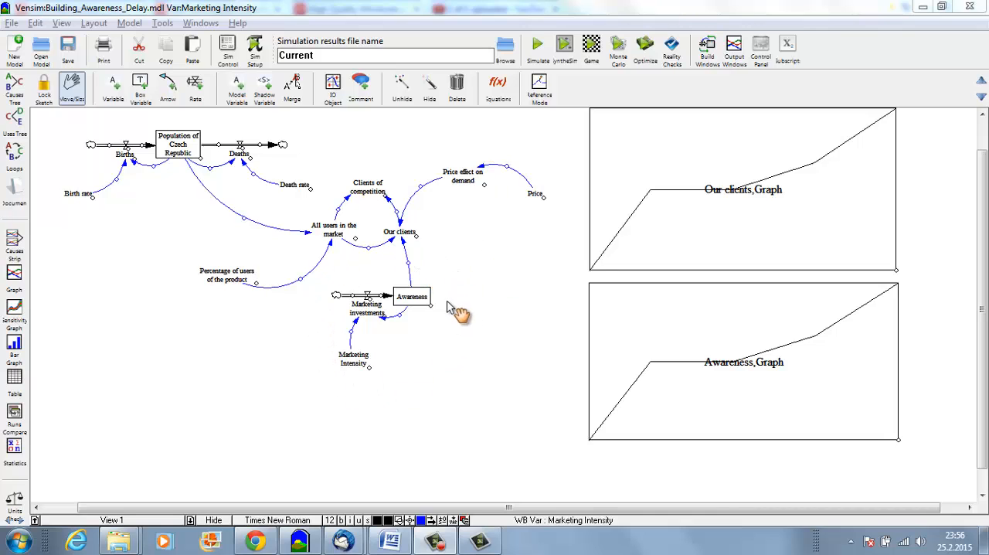
{"action": "mouse_move", "coordinate": [439, 278]}
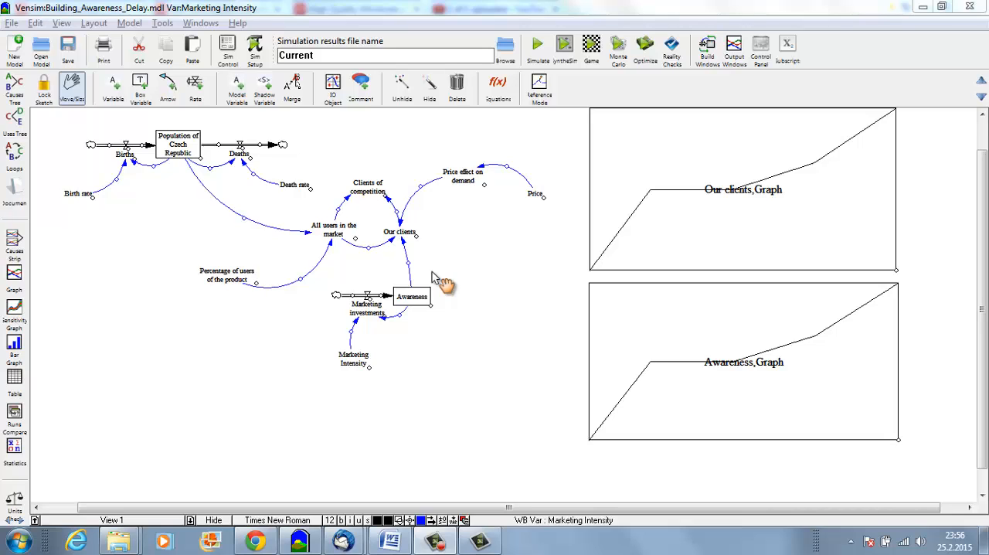
- Add a Sales variable below Price, with causal links from Price and Our clients
{"action": "left_click", "coordinate": [113, 88]}
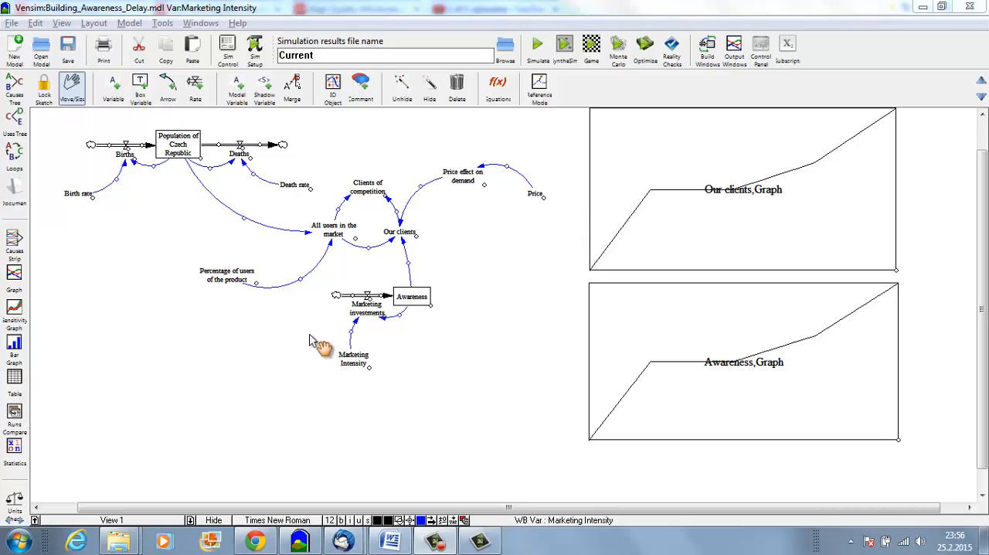
{"action": "mouse_move", "coordinate": [373, 380]}
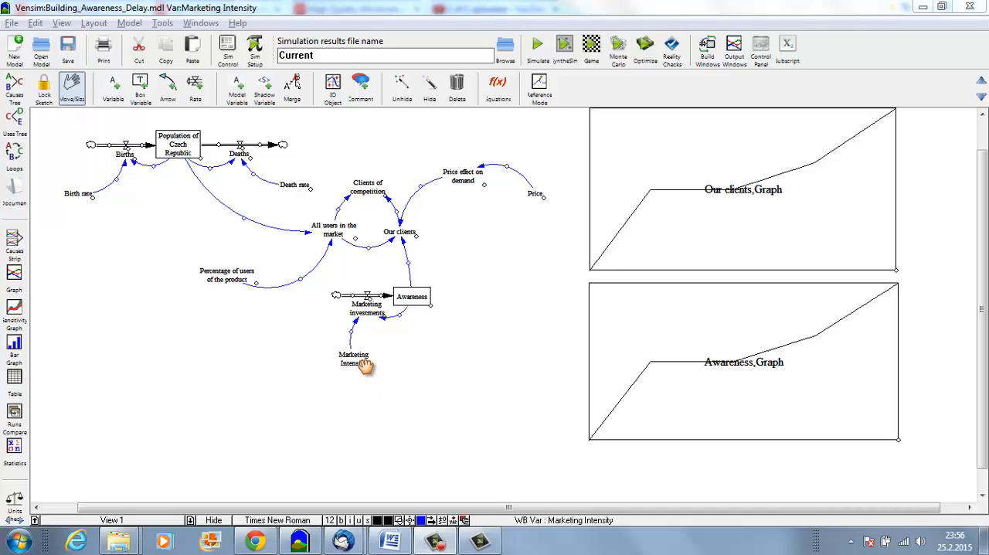
{"action": "mouse_move", "coordinate": [447, 316]}
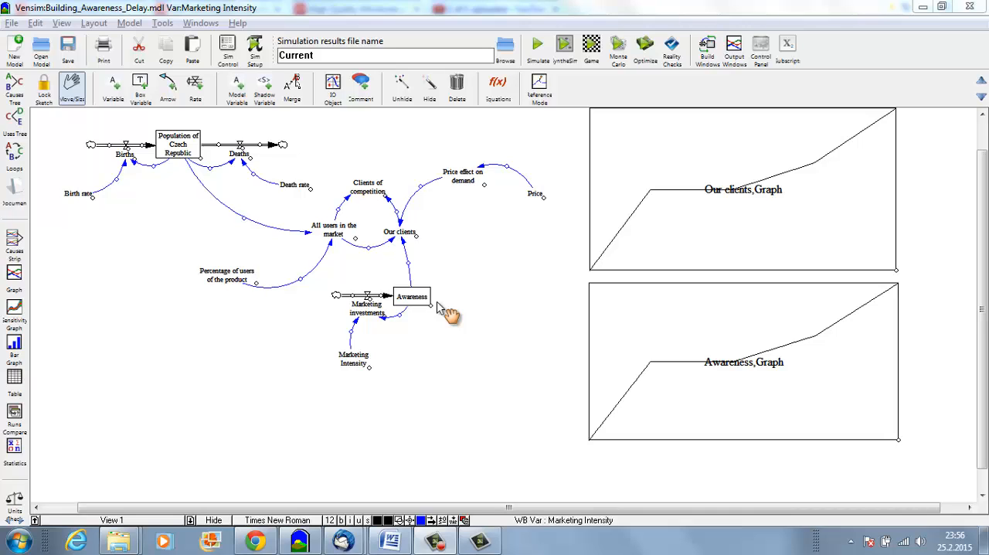
{"action": "mouse_move", "coordinate": [232, 136]}
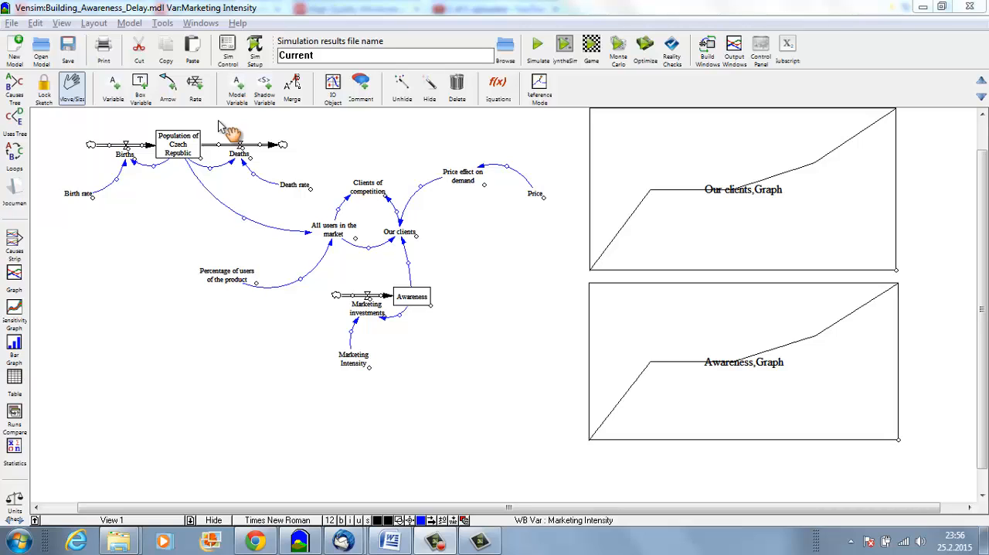
{"action": "left_click", "coordinate": [112, 87]}
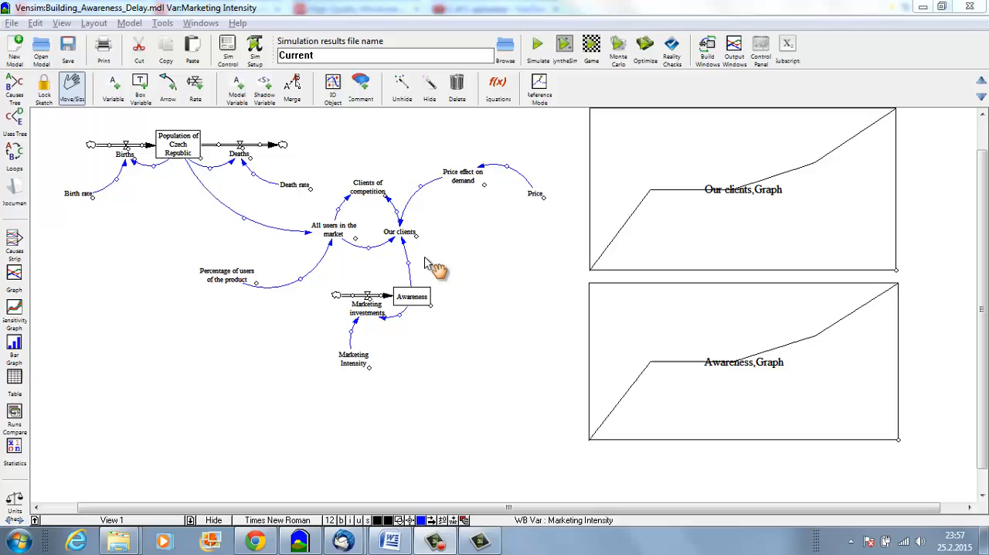
{"action": "mouse_move", "coordinate": [414, 209]}
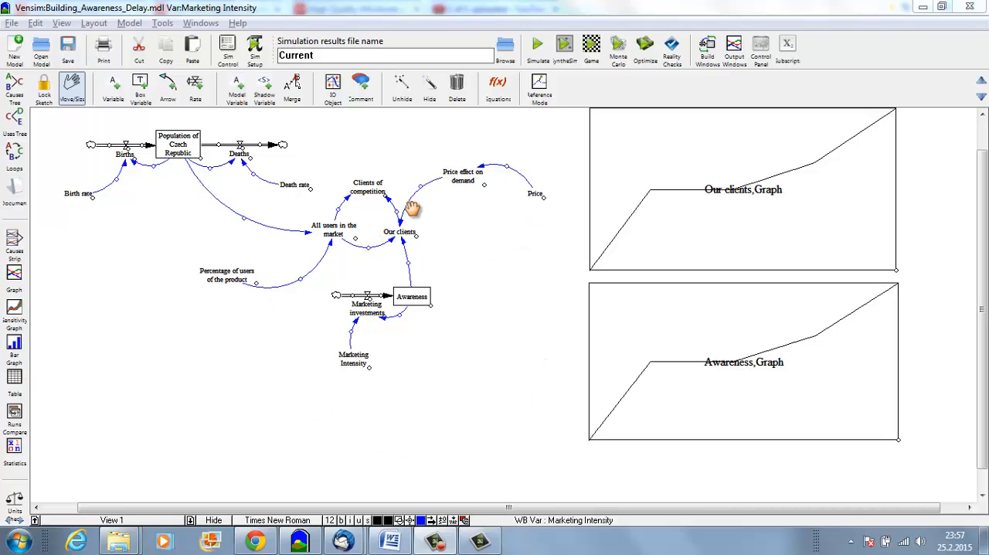
{"action": "mouse_move", "coordinate": [327, 317]}
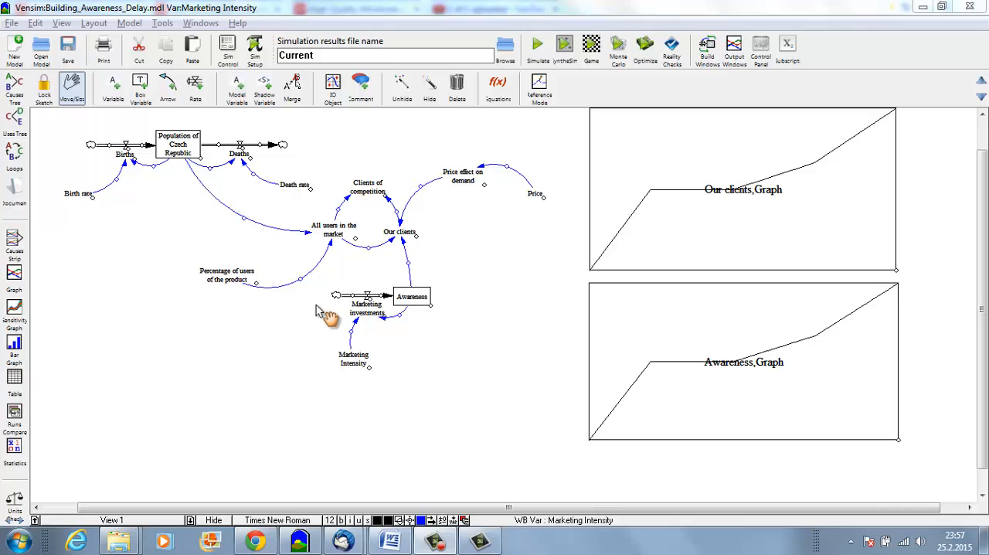
{"action": "mouse_move", "coordinate": [320, 298]}
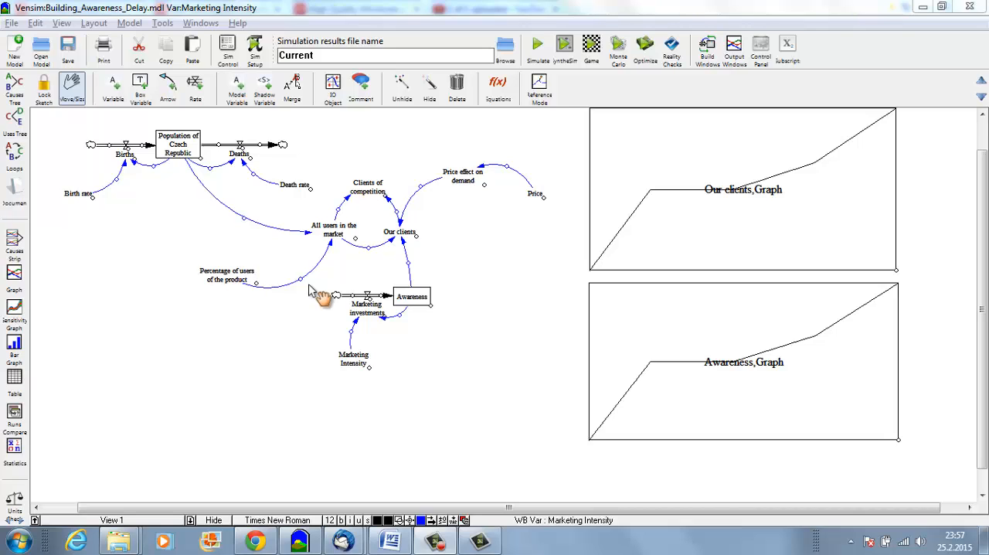
{"action": "left_click", "coordinate": [113, 84]}
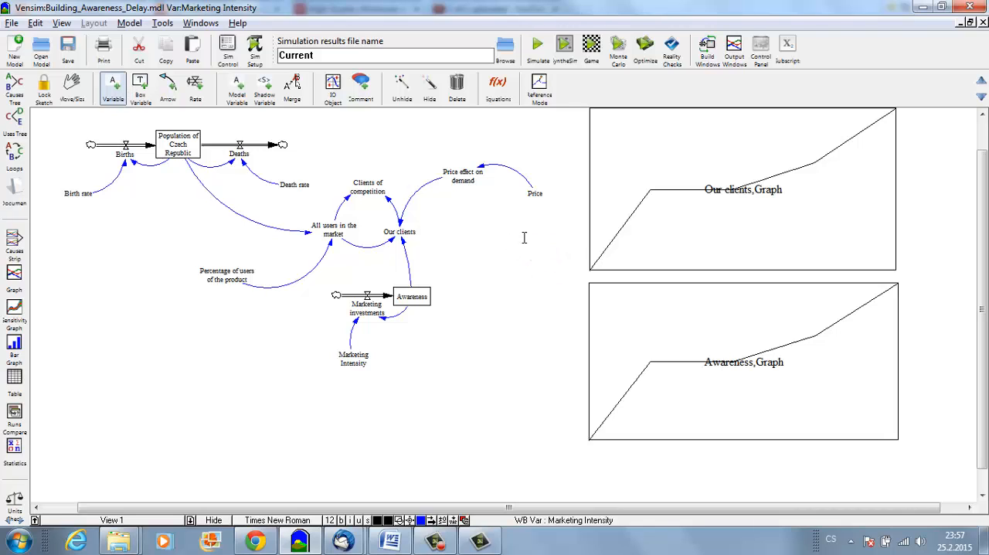
{"action": "mouse_move", "coordinate": [524, 238]}
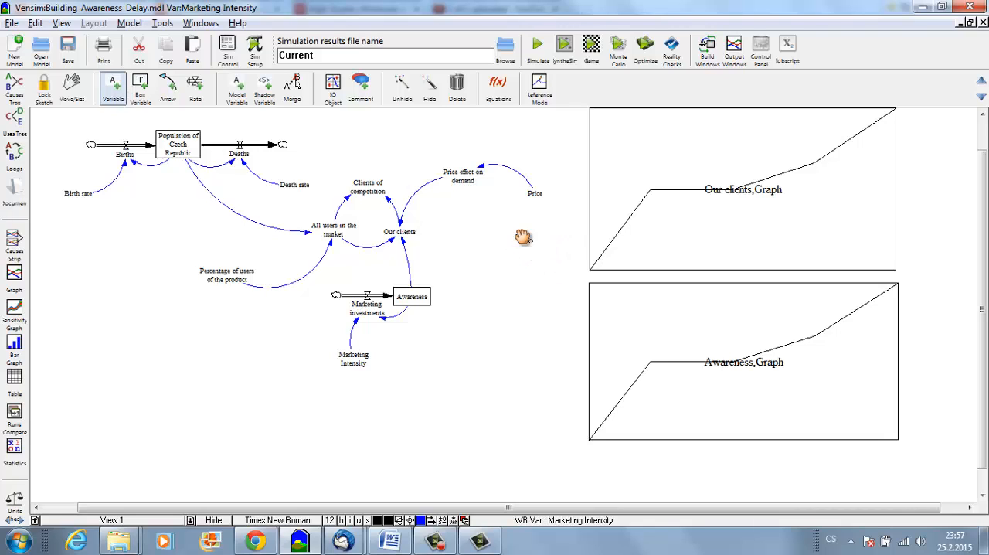
{"action": "left_click", "coordinate": [168, 85]}
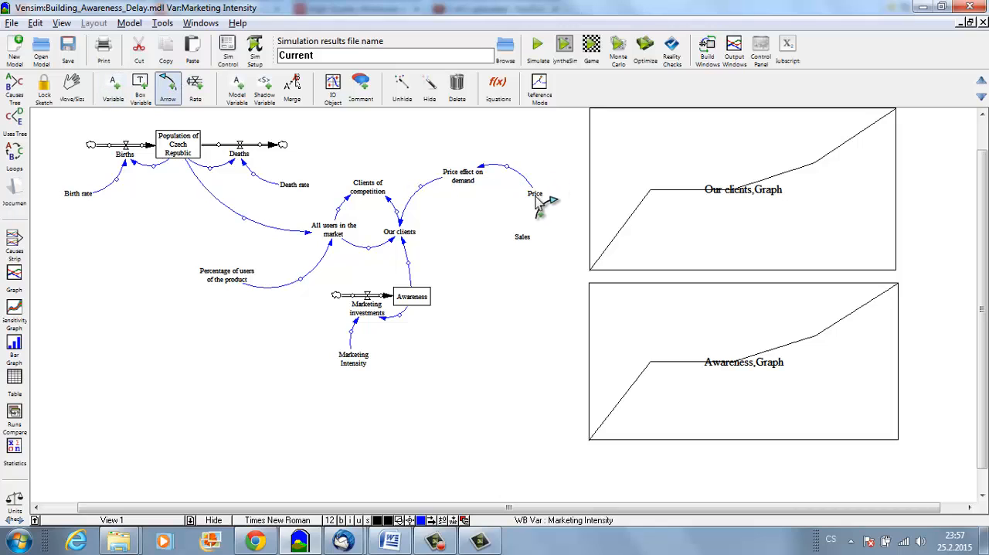
{"action": "mouse_move", "coordinate": [553, 227]}
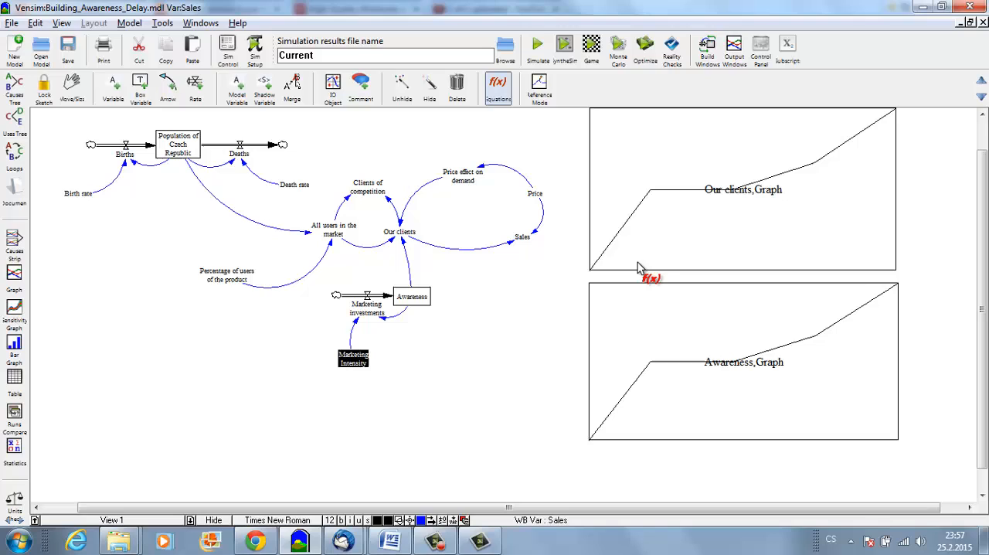
{"action": "left_click", "coordinate": [167, 85]}
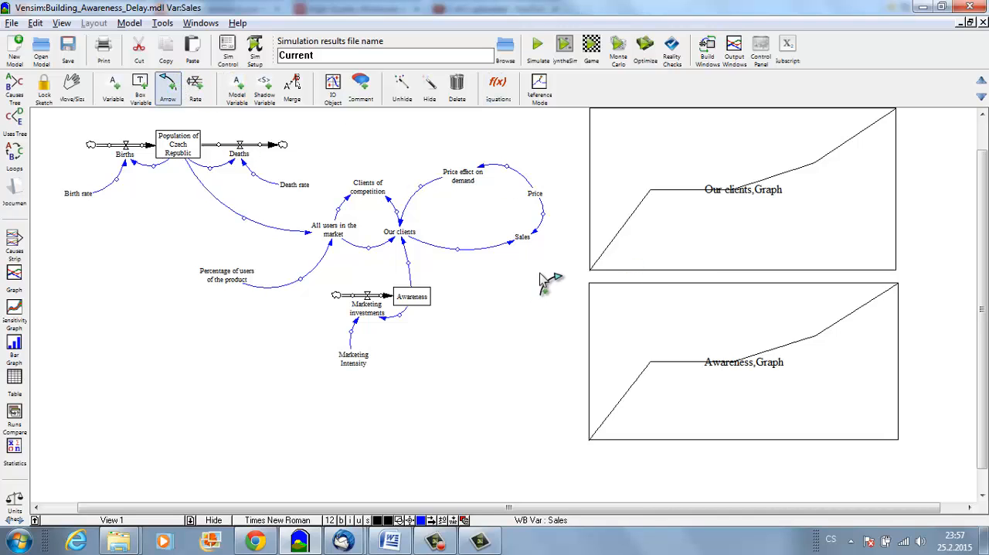
{"action": "mouse_move", "coordinate": [534, 243]}
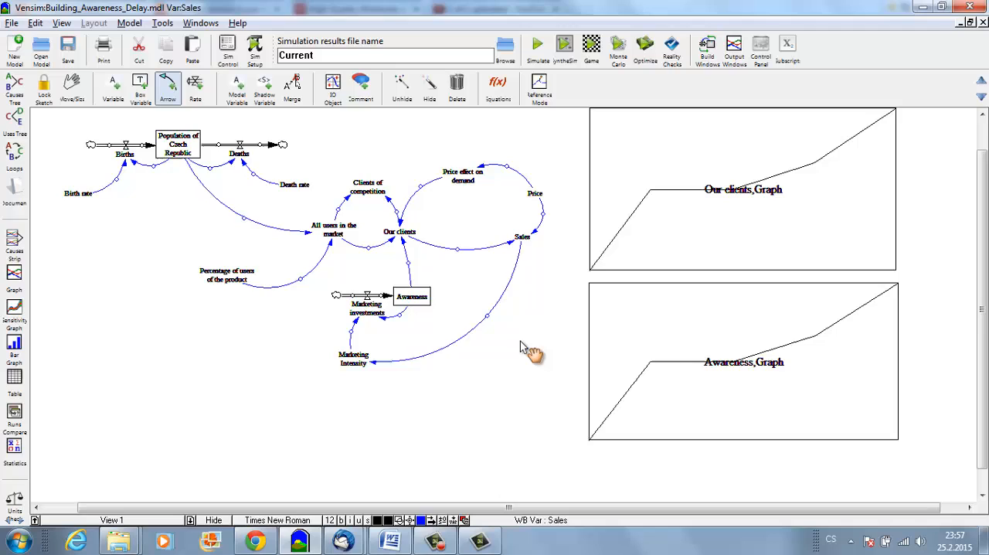
- Add a 'Percentage of sales invested in Marketing' variable below Marketing Intensity
{"action": "left_click", "coordinate": [113, 87]}
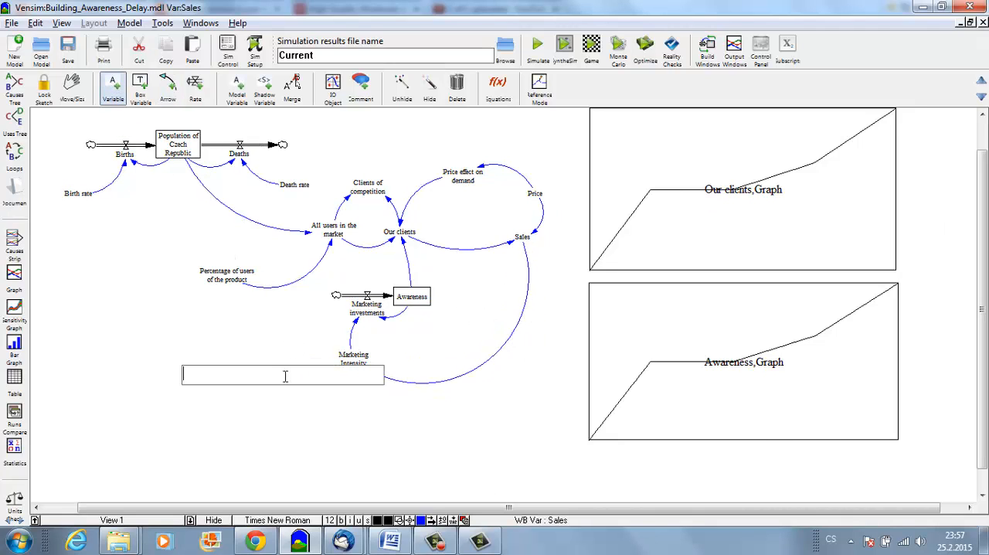
{"action": "type", "text": "Percenta"}
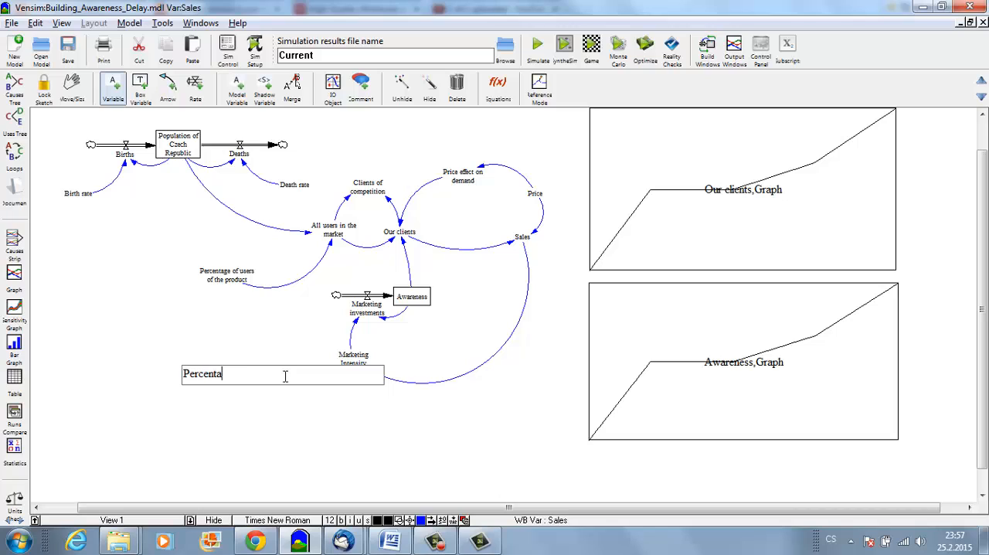
{"action": "type", "text": "ge of sales"}
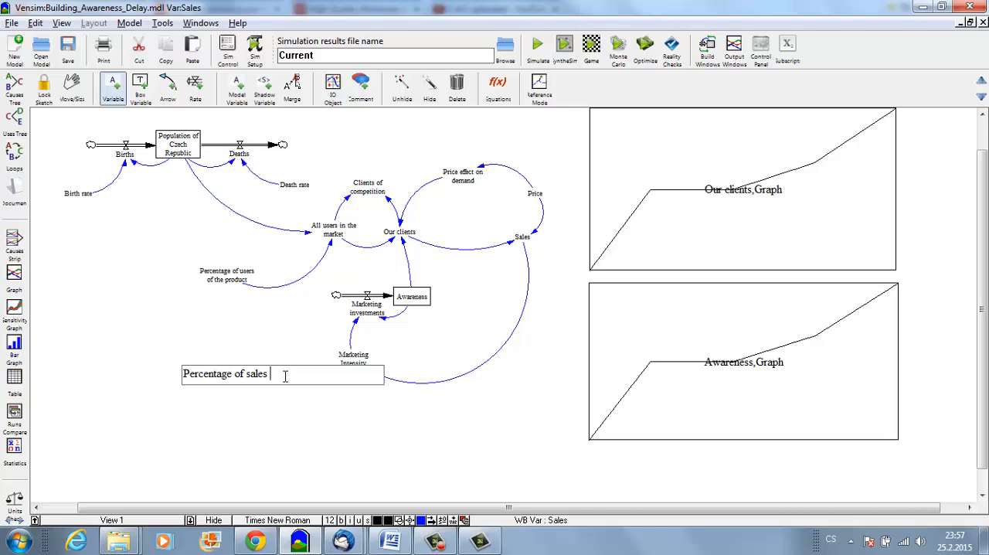
{"action": "type", "text": "invested in Marketing"}
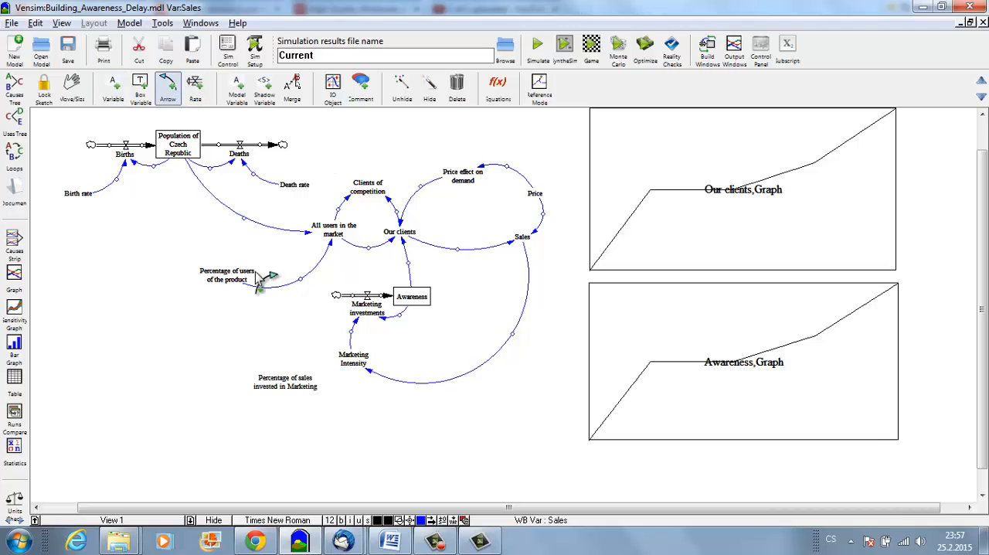
{"action": "mouse_move", "coordinate": [340, 375]}
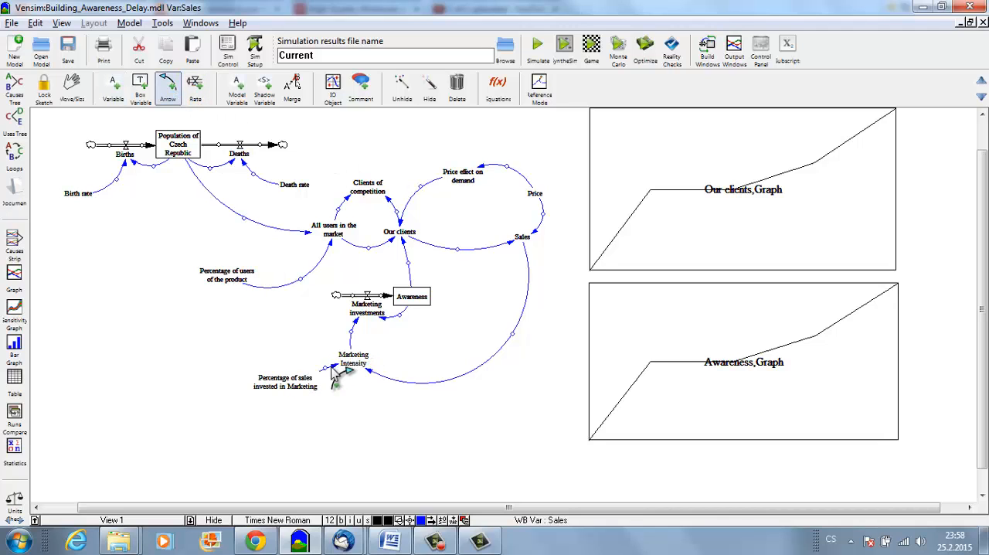
{"action": "mouse_move", "coordinate": [348, 397]}
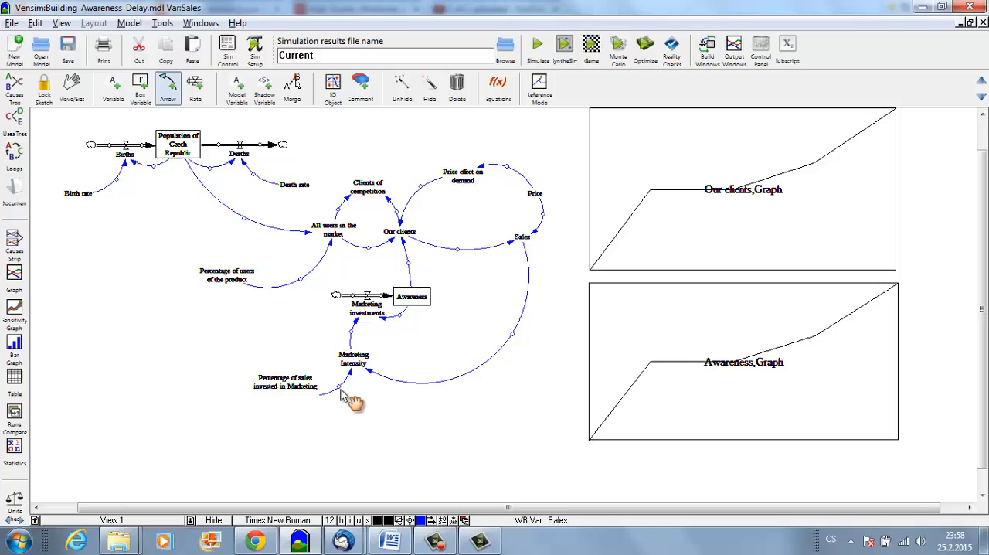
{"action": "mouse_move", "coordinate": [255, 200]}
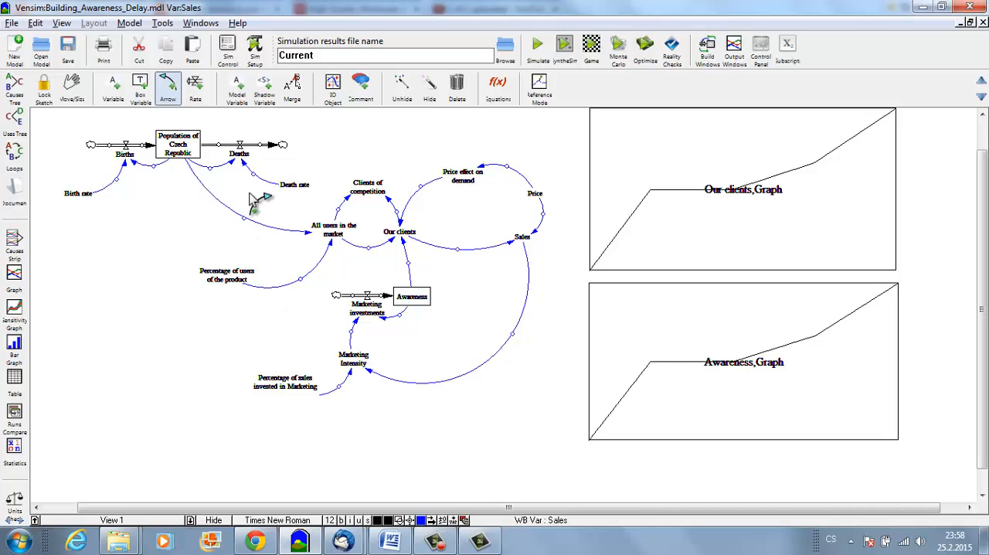
{"action": "mouse_move", "coordinate": [413, 369]}
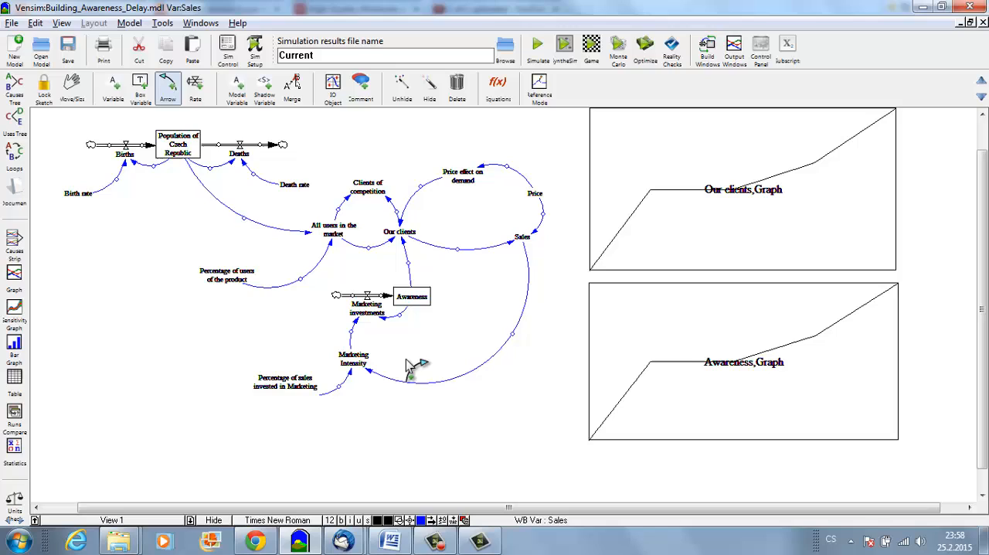
- Place an 'Initial Marketing Investments' variable below Marketing investments
{"action": "left_click", "coordinate": [140, 85]}
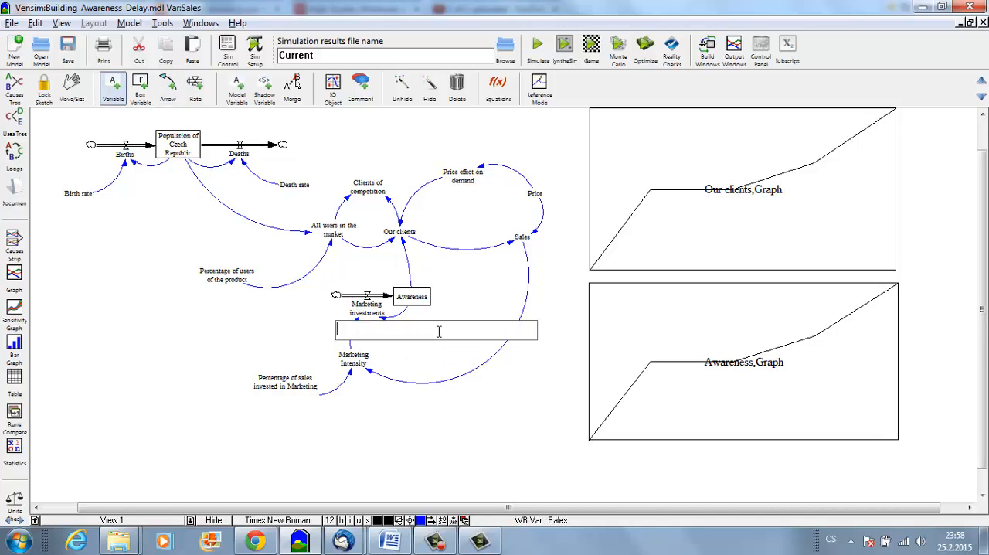
{"action": "type", "text": "Initial Marketing Invest"}
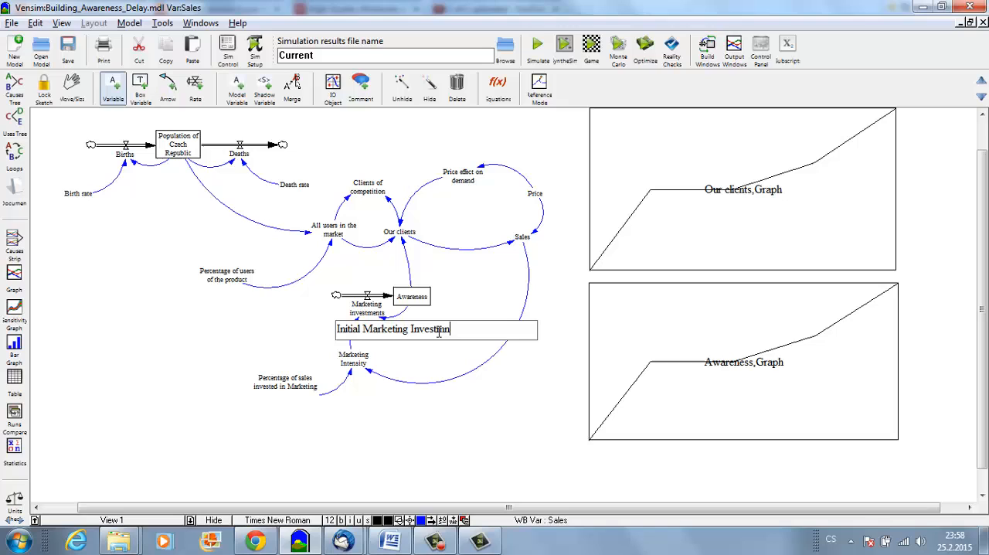
{"action": "type", "text": "ments"}
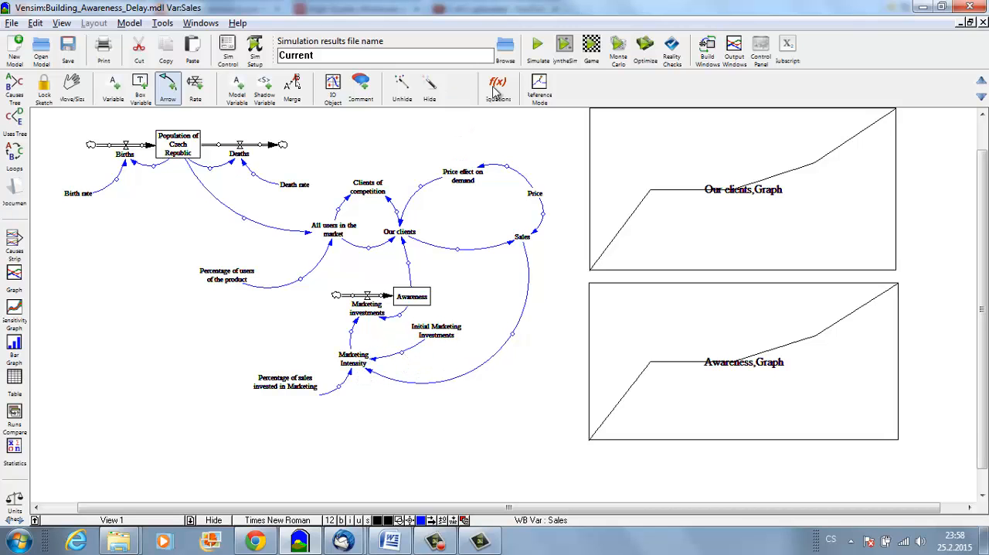
- Define Initial Marketing Investments as constant 3000000 with its slider range fields filled
{"action": "double_click", "coordinate": [436, 330]}
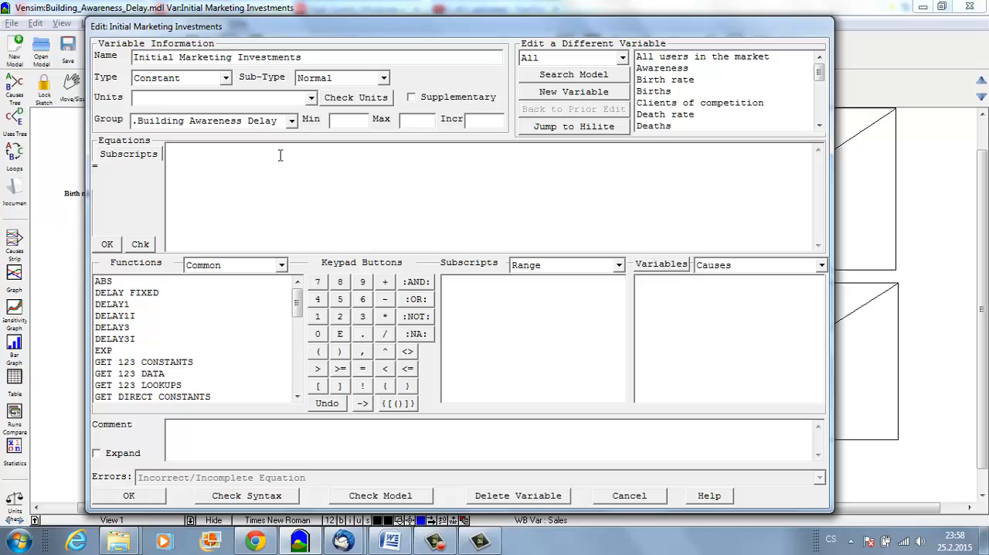
{"action": "type", "text": "3000"}
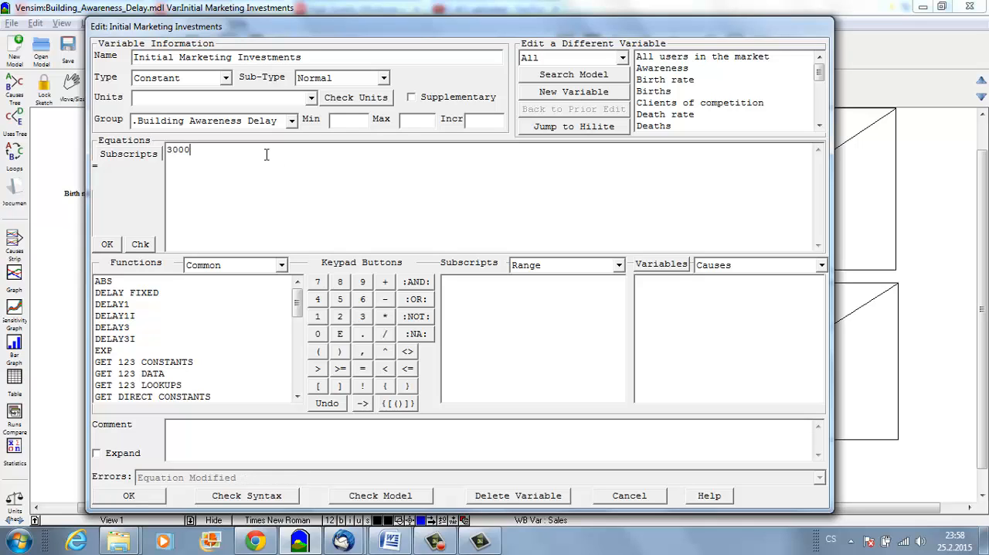
{"action": "type", "text": "000"}
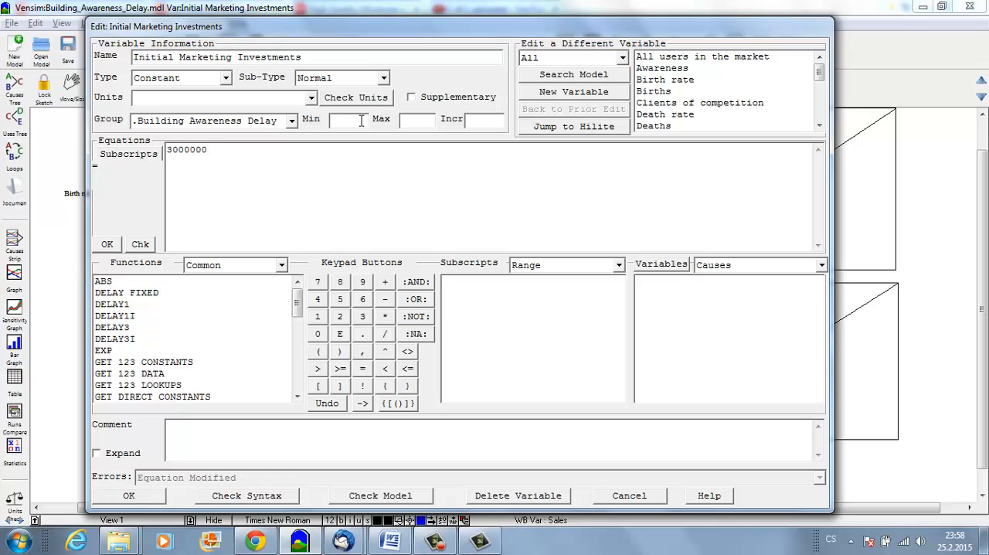
{"action": "type", "text": "1000"}
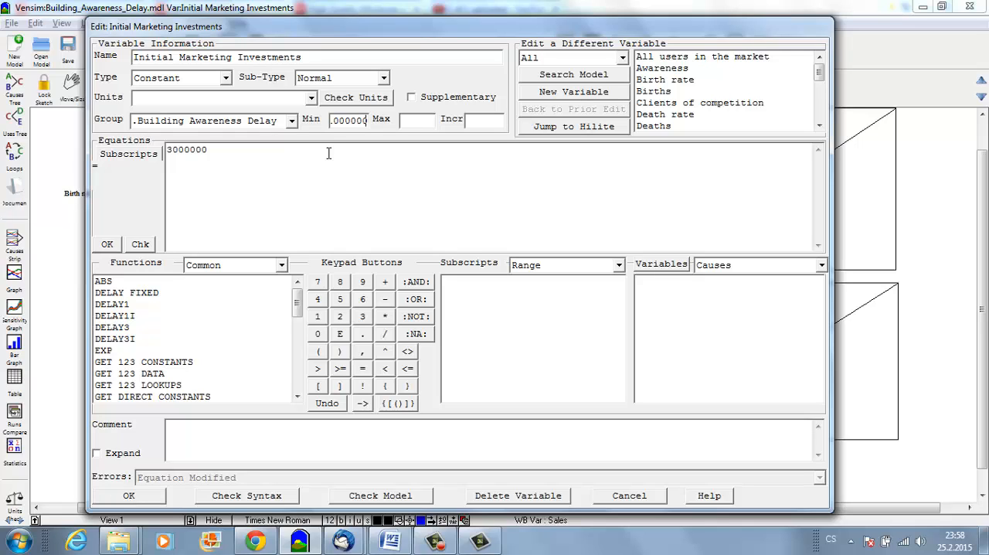
{"action": "type", "text": "700"}
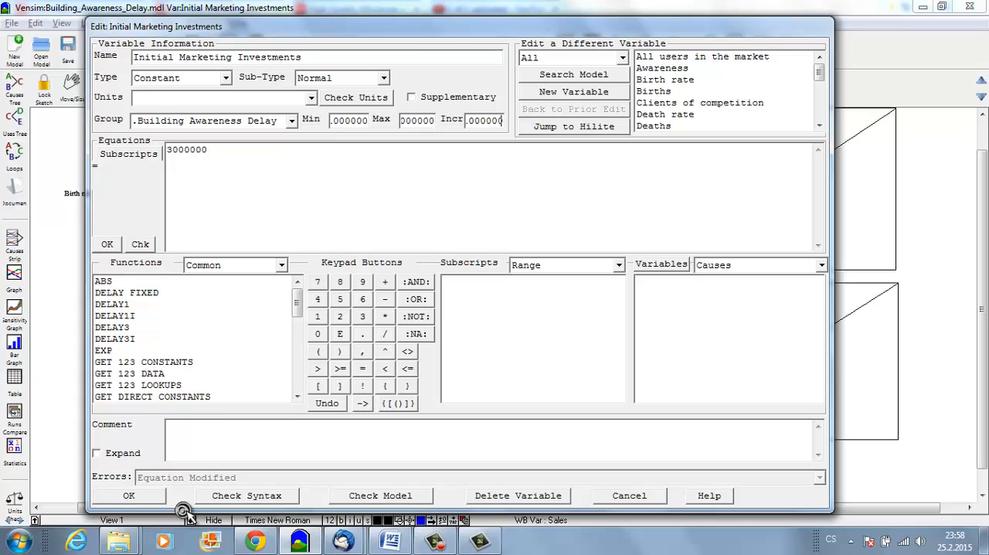
{"action": "left_click", "coordinate": [129, 495]}
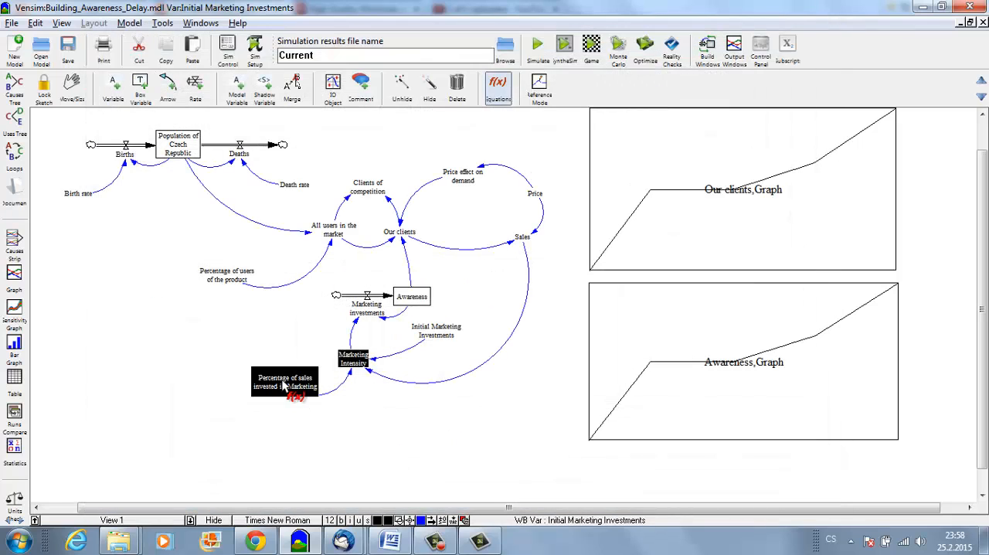
- Make Percentage of sales invested in Marketing a constant 10, range 1–50, increment 1
{"action": "double_click", "coordinate": [284, 387]}
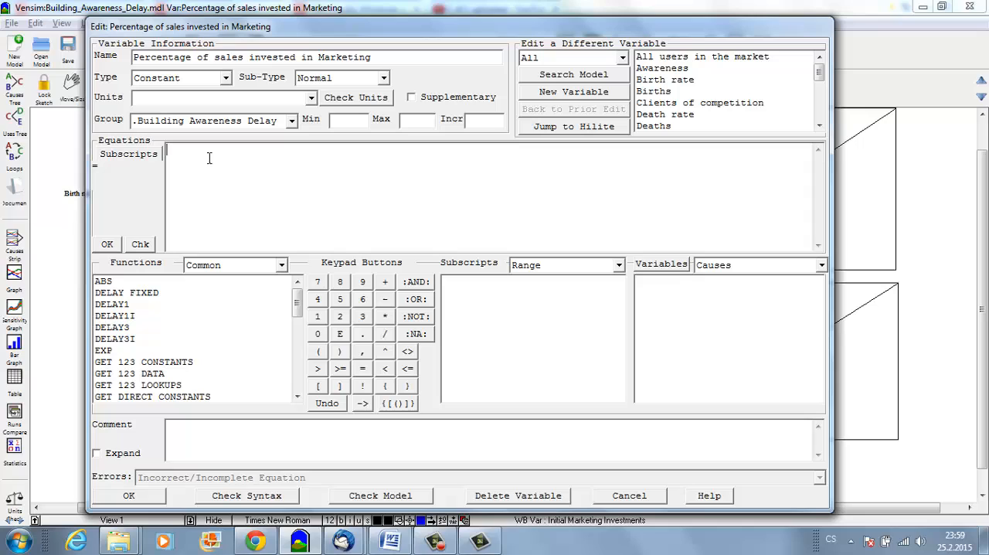
{"action": "type", "text": "10"}
{"action": "left_click", "coordinate": [349, 119]}
{"action": "type", "text": "1"}
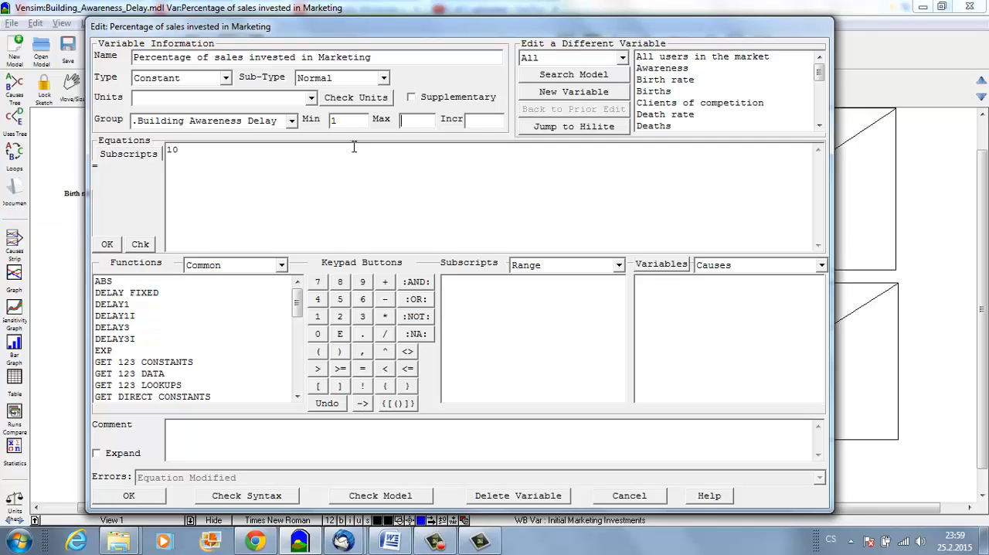
{"action": "type", "text": "50"}
{"action": "left_click", "coordinate": [484, 120]}
{"action": "type", "text": "1"}
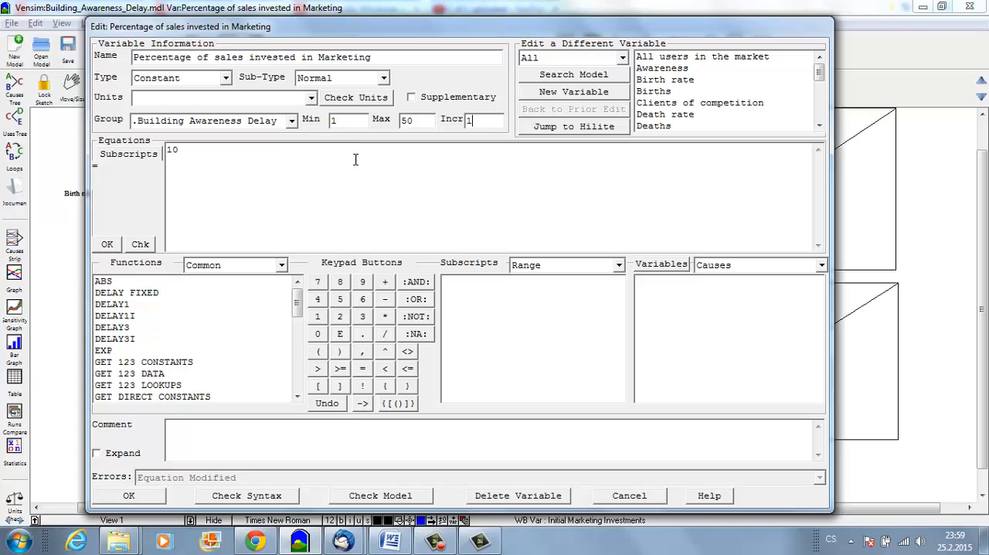
{"action": "left_click", "coordinate": [129, 496]}
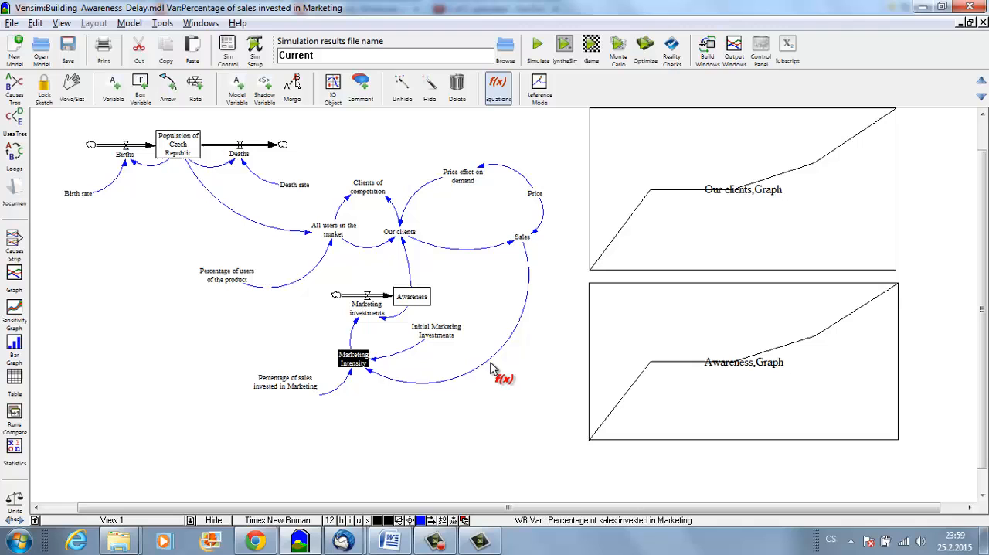
- Give Marketing Intensity an equation using the percentage /100 and Sales, then start SyntheSim
{"action": "double_click", "coordinate": [353, 359]}
{"action": "type", "text": "("}
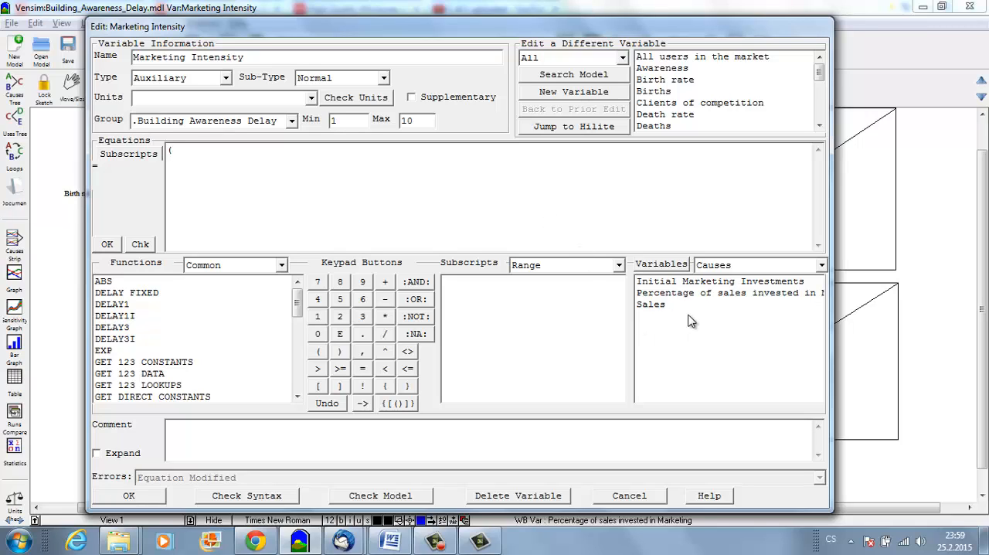
{"action": "mouse_move", "coordinate": [666, 300]}
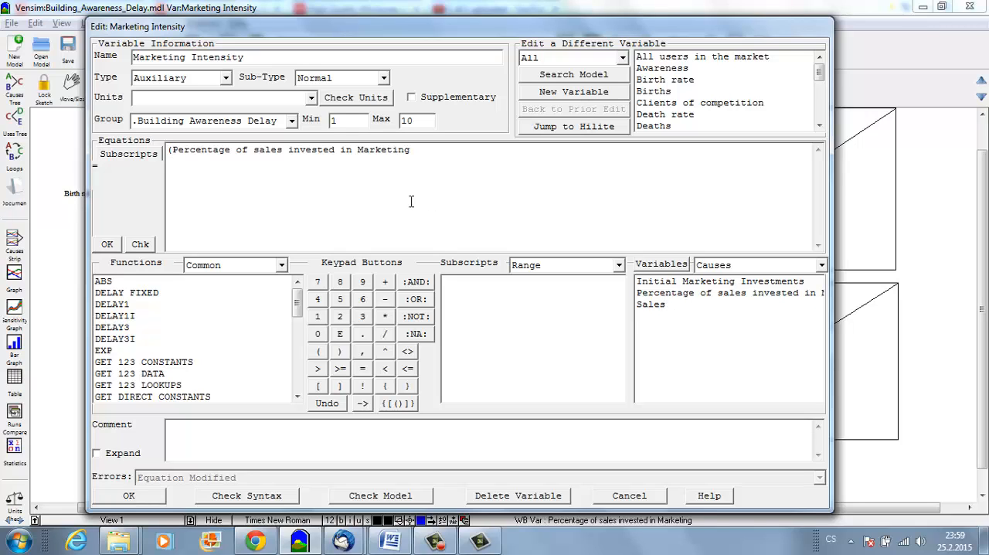
{"action": "type", "text": "/100"}
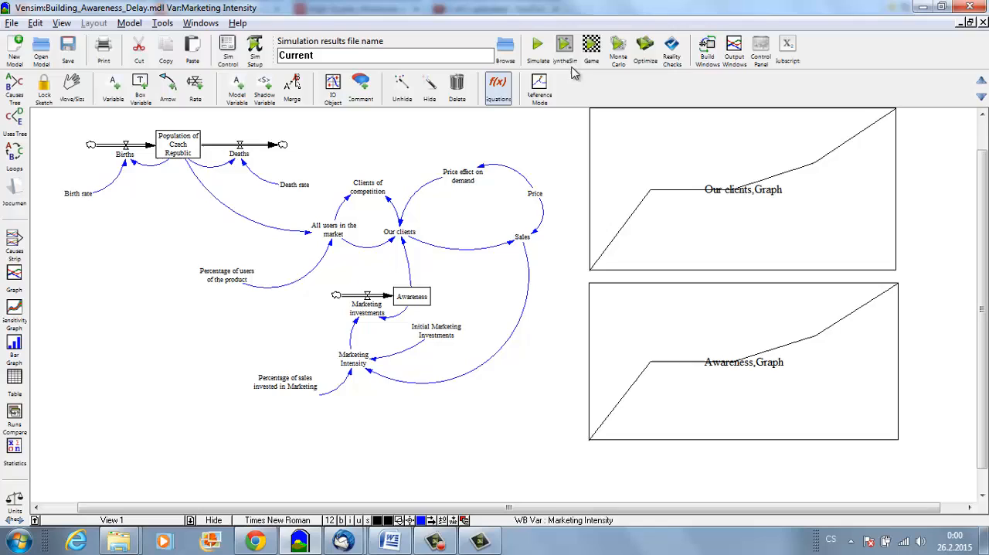
{"action": "left_click", "coordinate": [536, 44]}
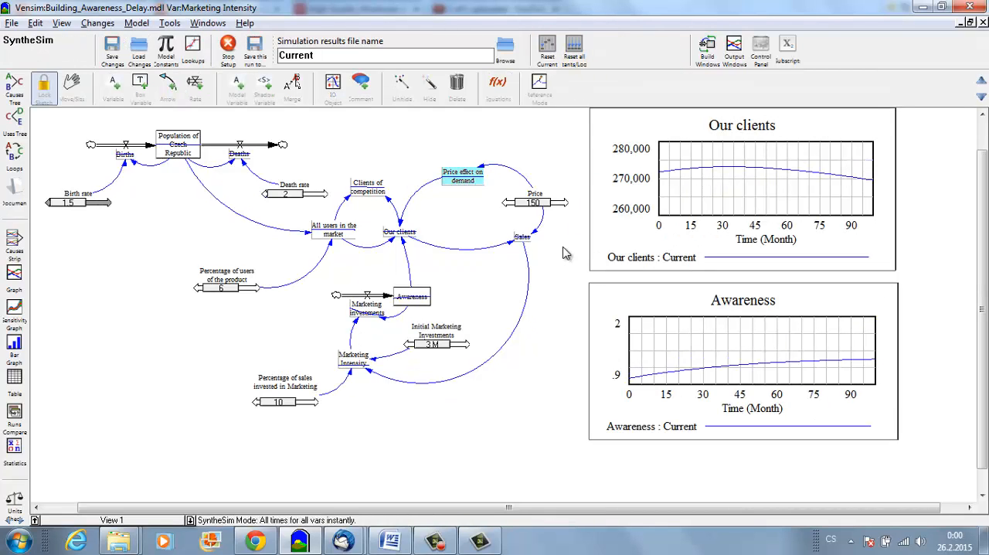
{"action": "mouse_move", "coordinate": [549, 373]}
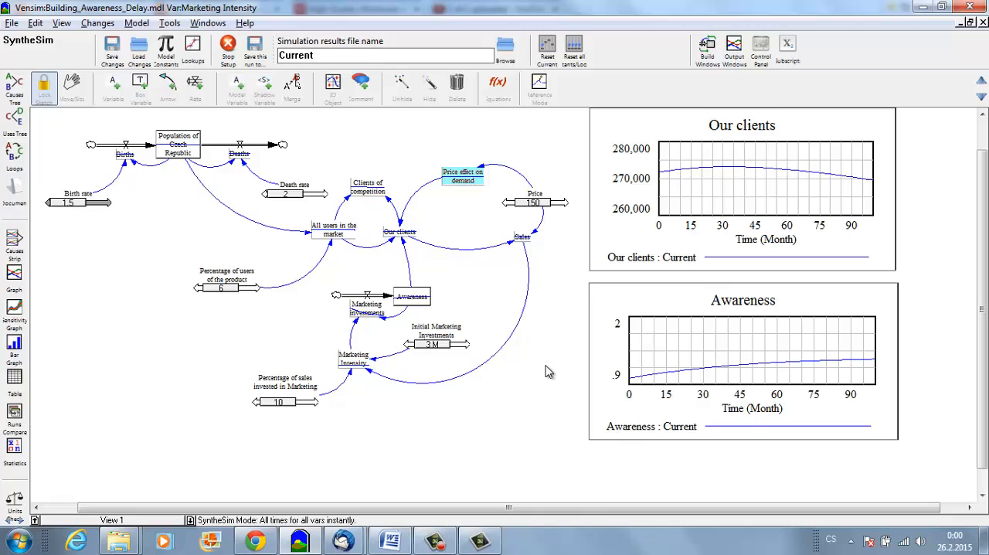
{"action": "mouse_move", "coordinate": [669, 179]}
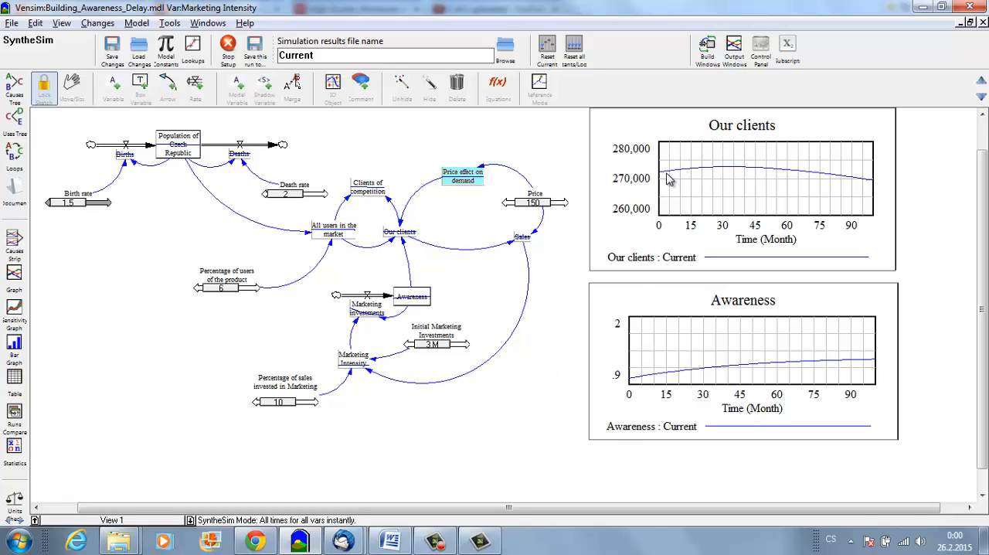
{"action": "mouse_move", "coordinate": [686, 165]}
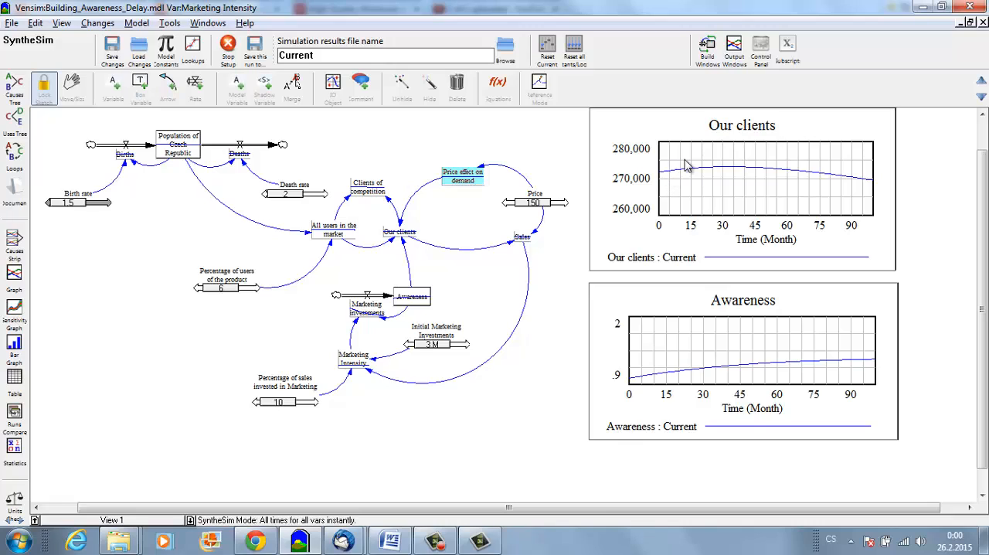
{"action": "mouse_move", "coordinate": [770, 166]}
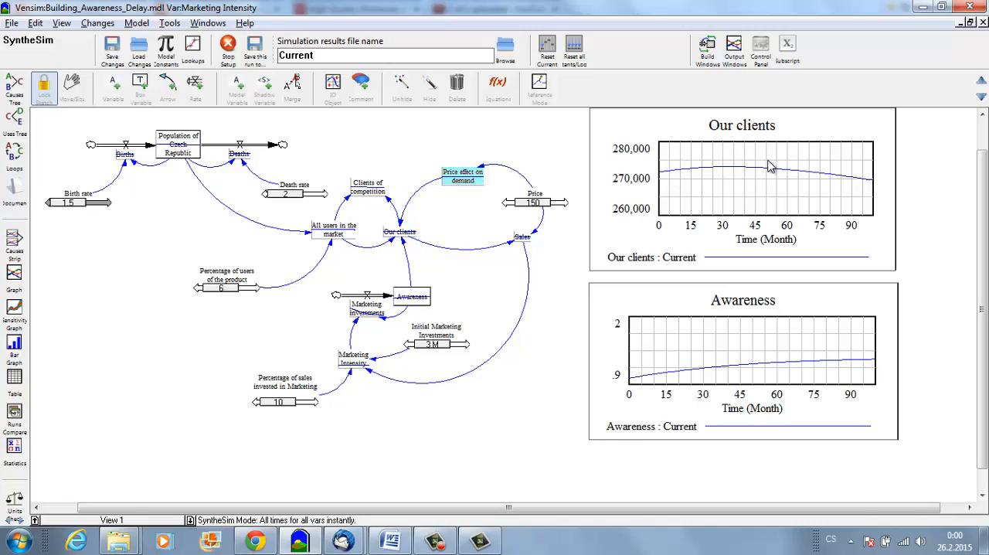
{"action": "mouse_move", "coordinate": [734, 167]}
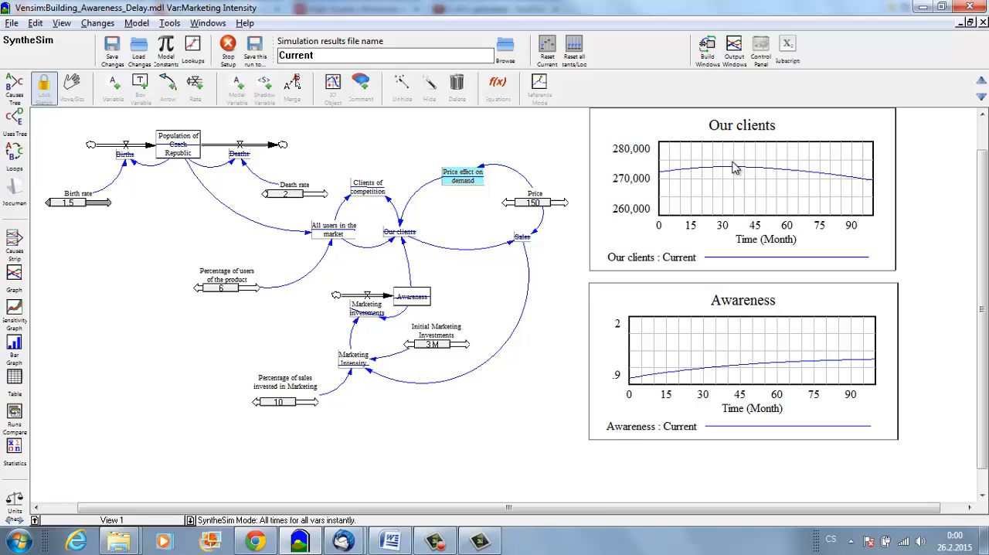
{"action": "mouse_move", "coordinate": [809, 173]}
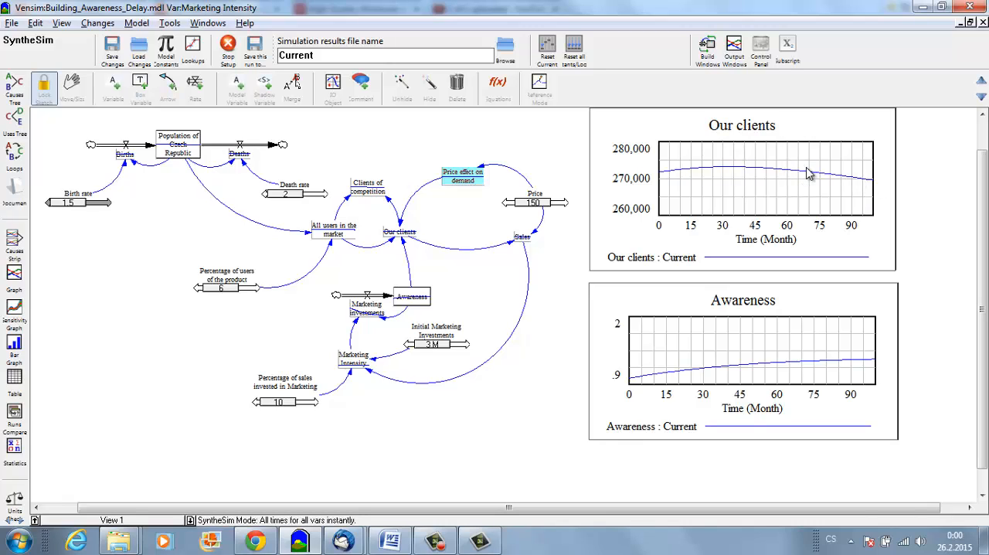
{"action": "mouse_move", "coordinate": [635, 386]}
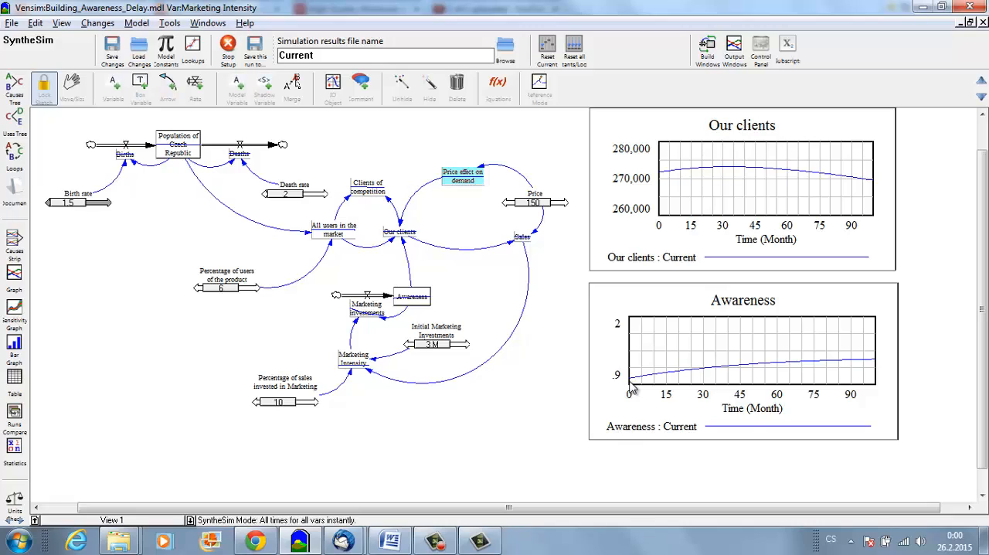
{"action": "mouse_move", "coordinate": [887, 362]}
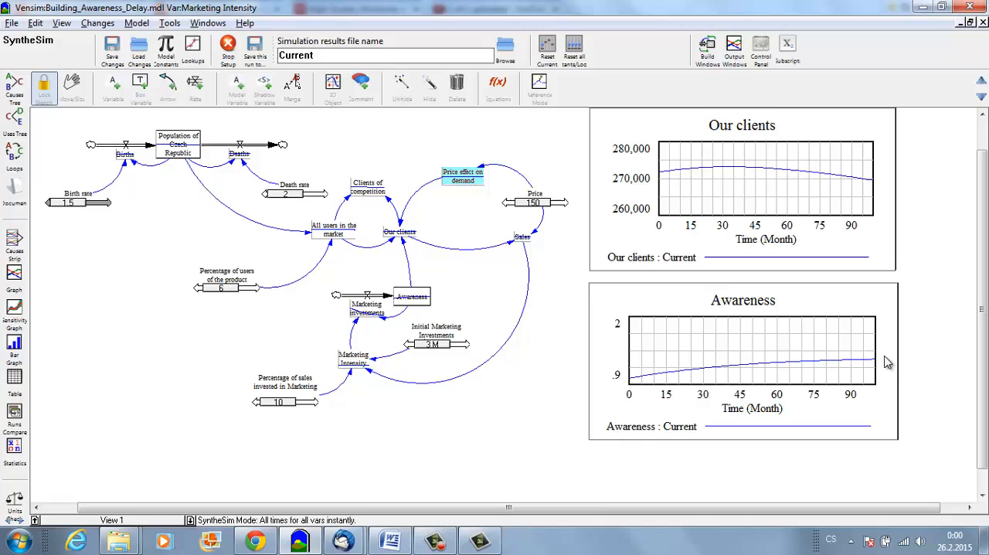
{"action": "mouse_move", "coordinate": [345, 397]}
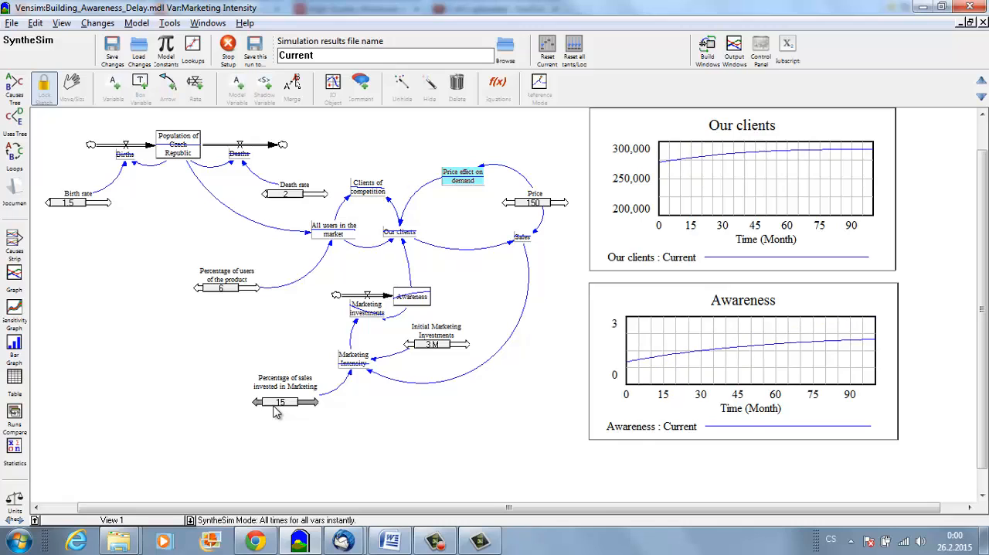
{"action": "mouse_move", "coordinate": [632, 201]}
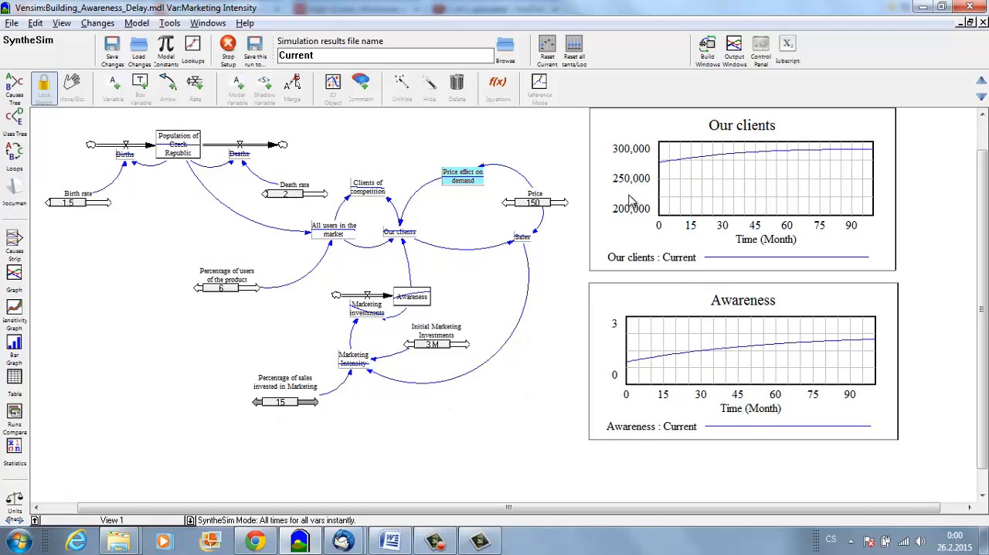
{"action": "mouse_move", "coordinate": [649, 377]}
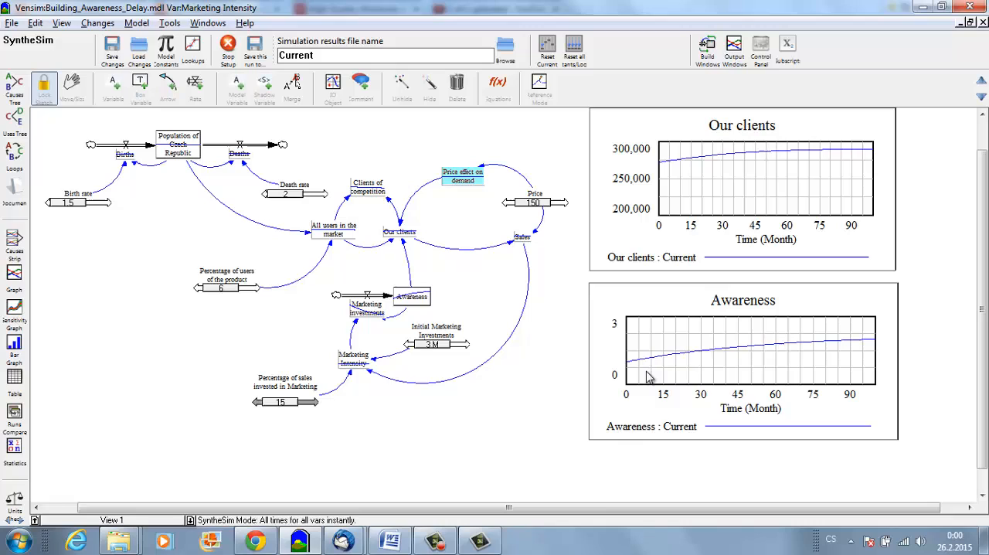
{"action": "mouse_move", "coordinate": [874, 336]}
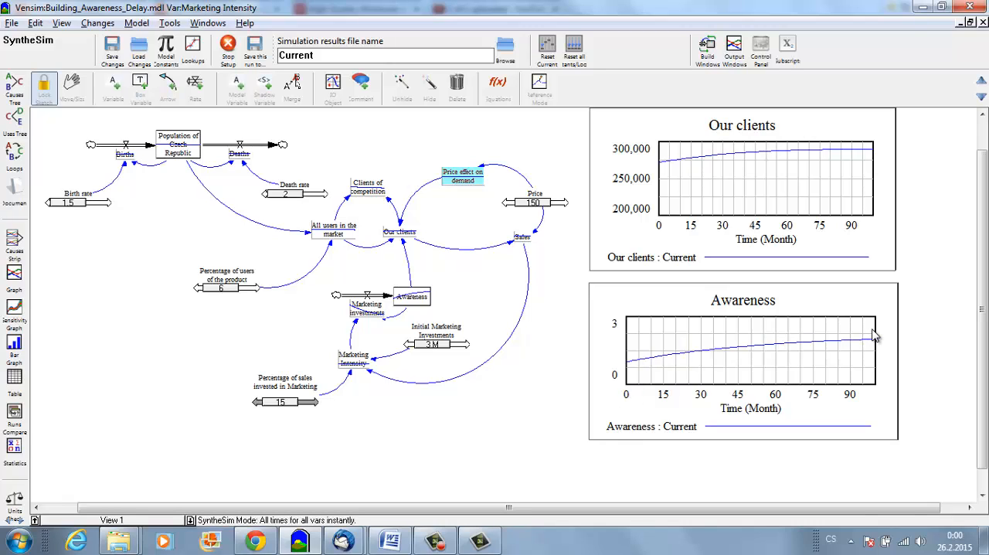
{"action": "mouse_move", "coordinate": [311, 405]}
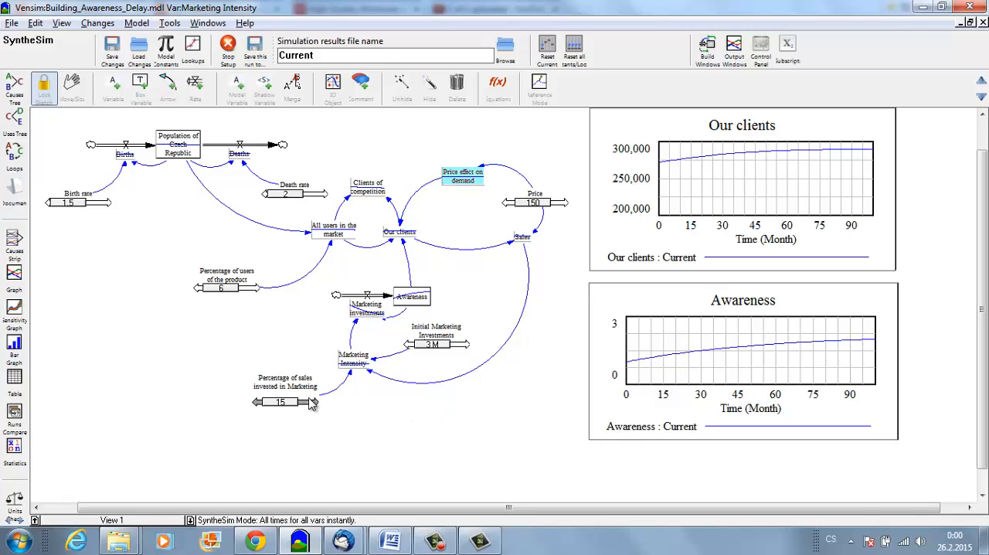
{"action": "mouse_move", "coordinate": [292, 409]}
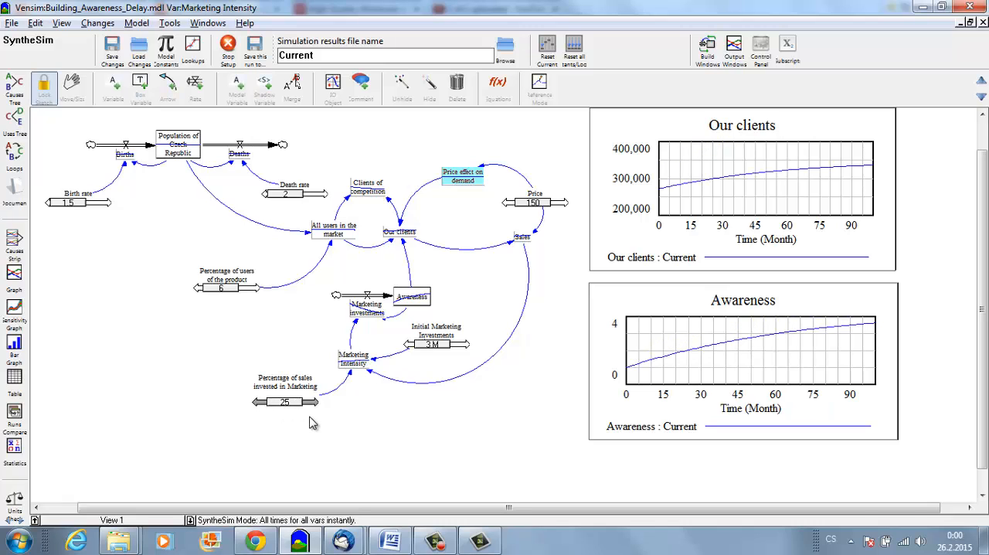
{"action": "mouse_move", "coordinate": [775, 340]}
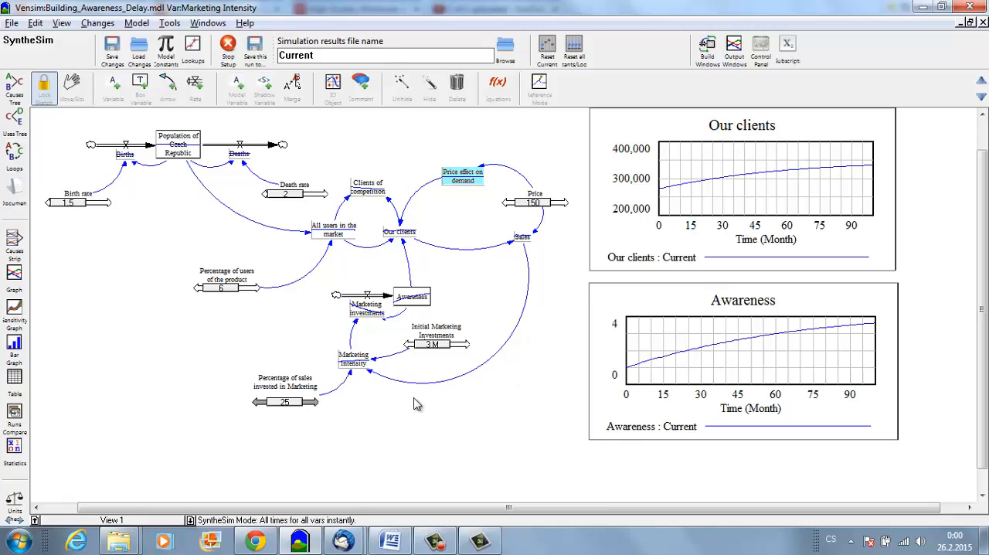
{"action": "mouse_move", "coordinate": [352, 320]}
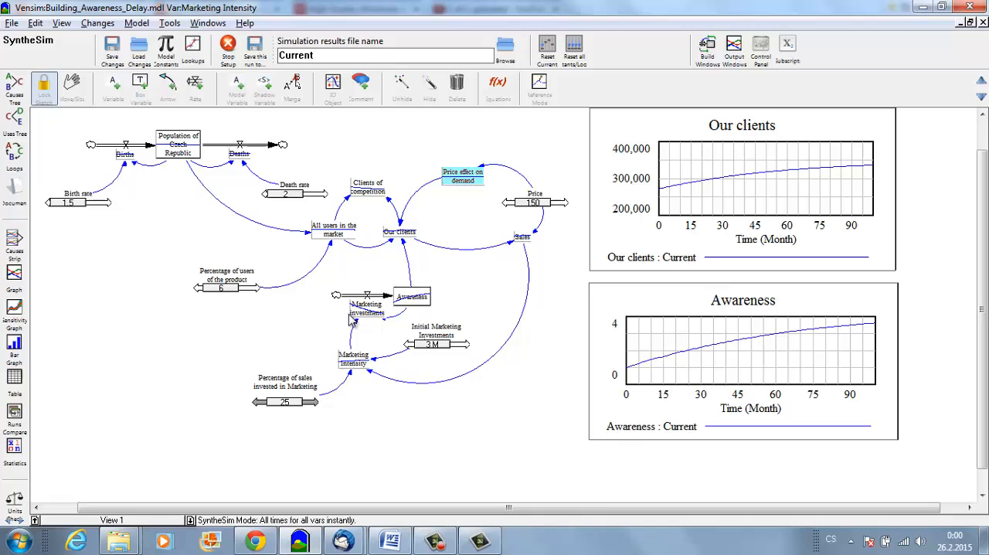
{"action": "mouse_move", "coordinate": [428, 279]}
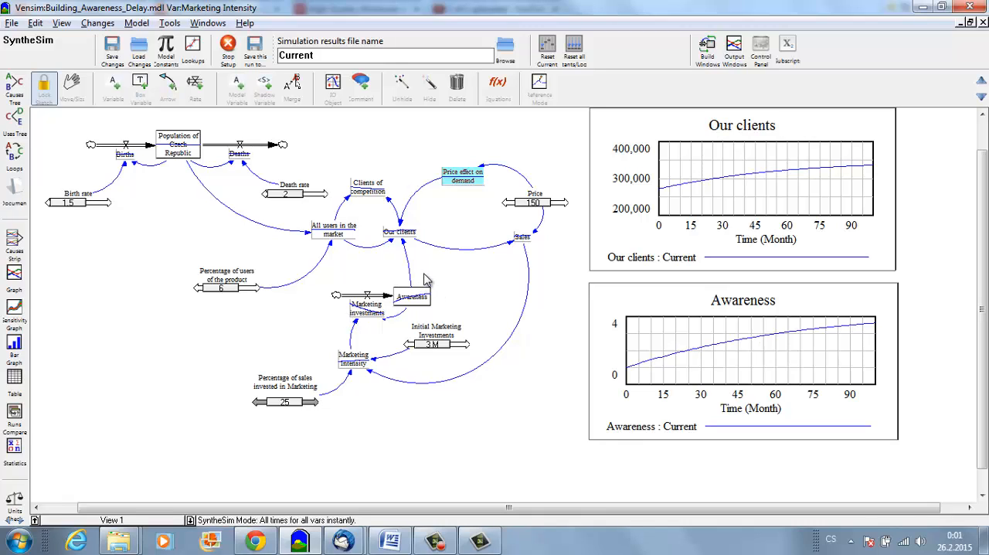
{"action": "mouse_move", "coordinate": [341, 411]}
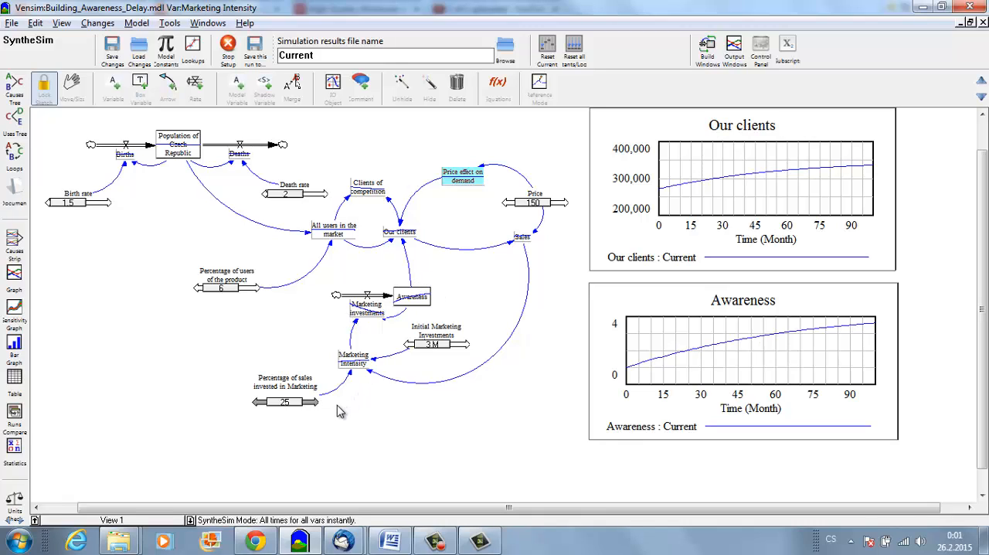
{"action": "mouse_move", "coordinate": [420, 364]}
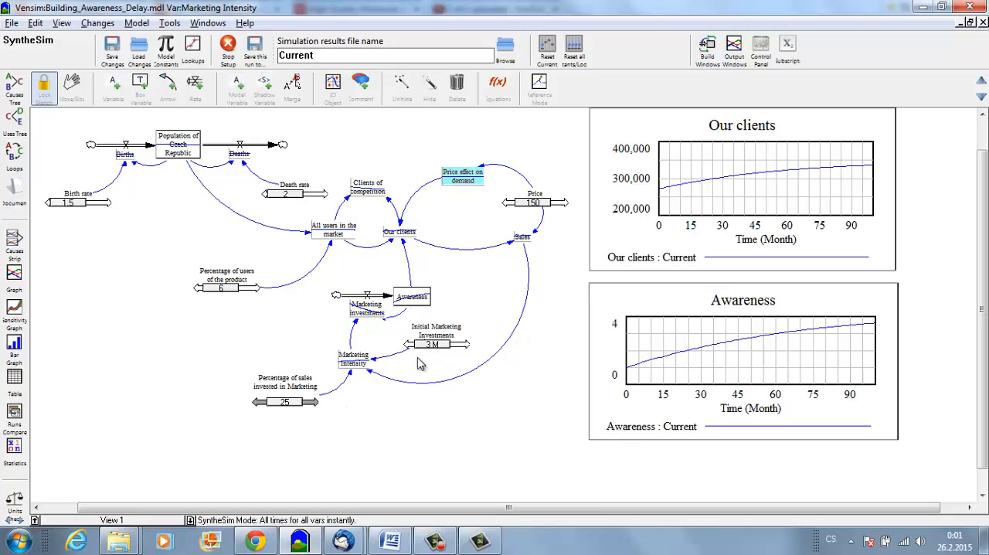
{"action": "mouse_move", "coordinate": [412, 242]}
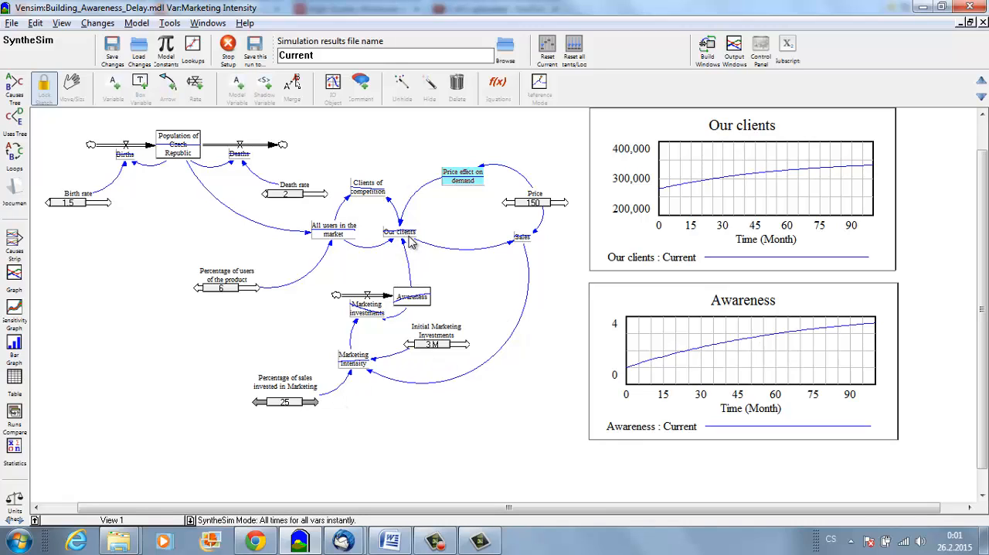
{"action": "mouse_move", "coordinate": [386, 231]}
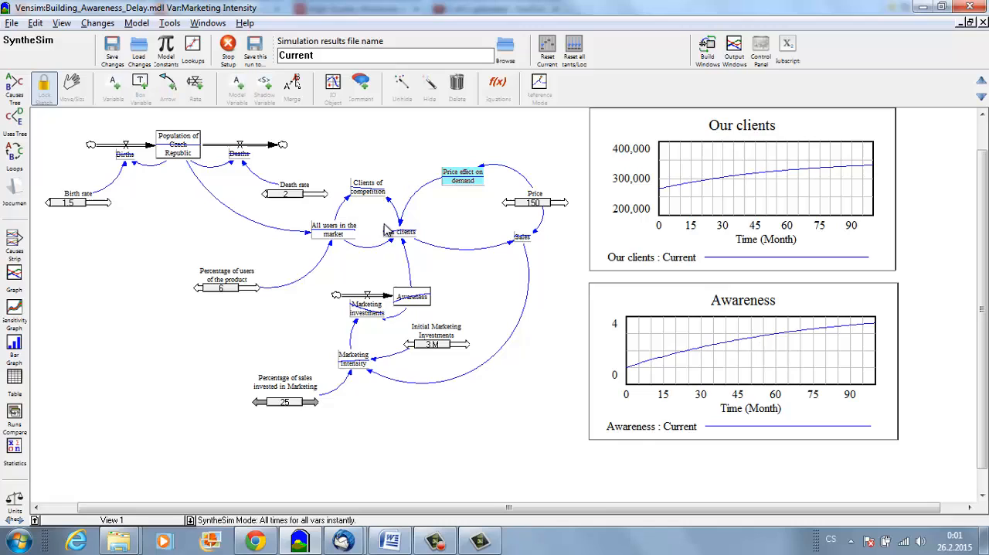
{"action": "left_click", "coordinate": [400, 233]}
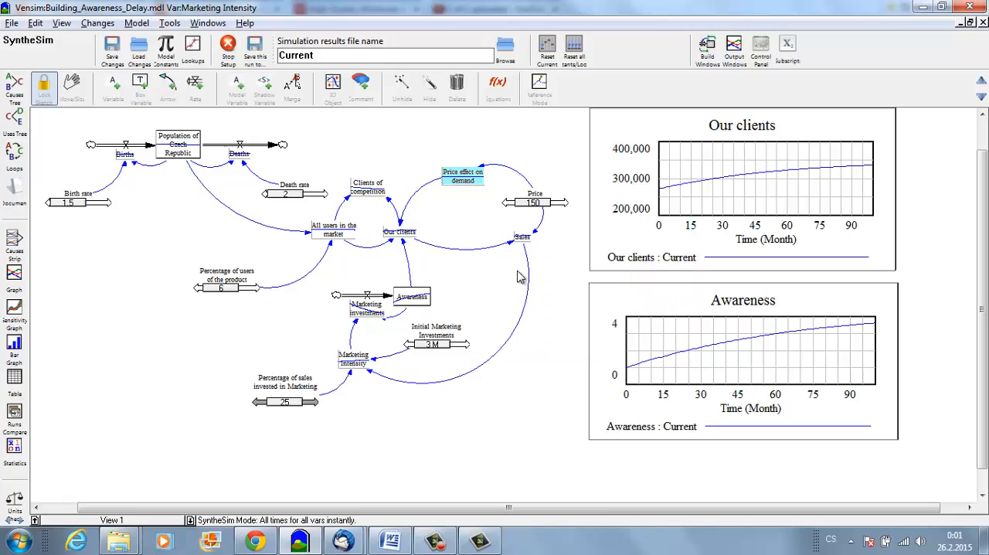
{"action": "left_click", "coordinate": [353, 359]}
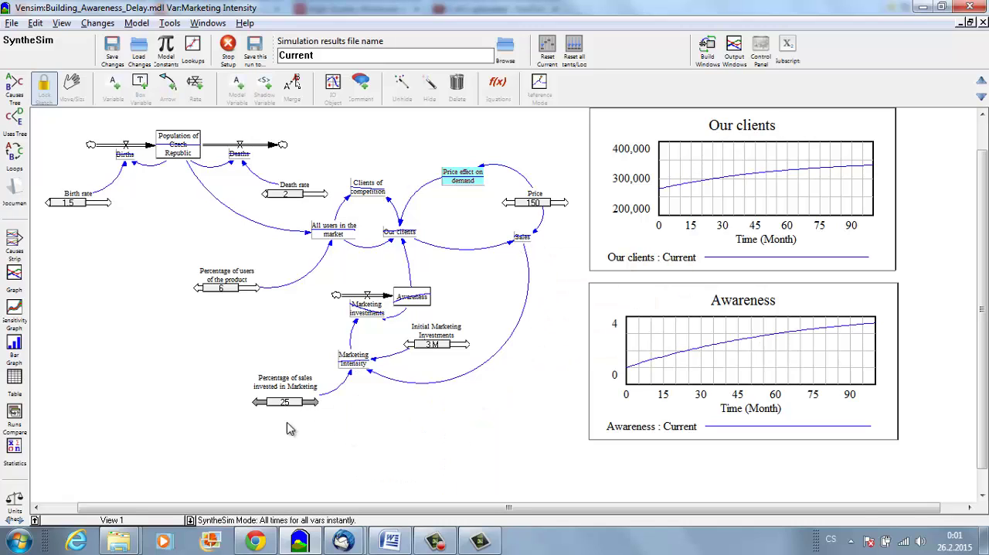
{"action": "mouse_move", "coordinate": [356, 332]}
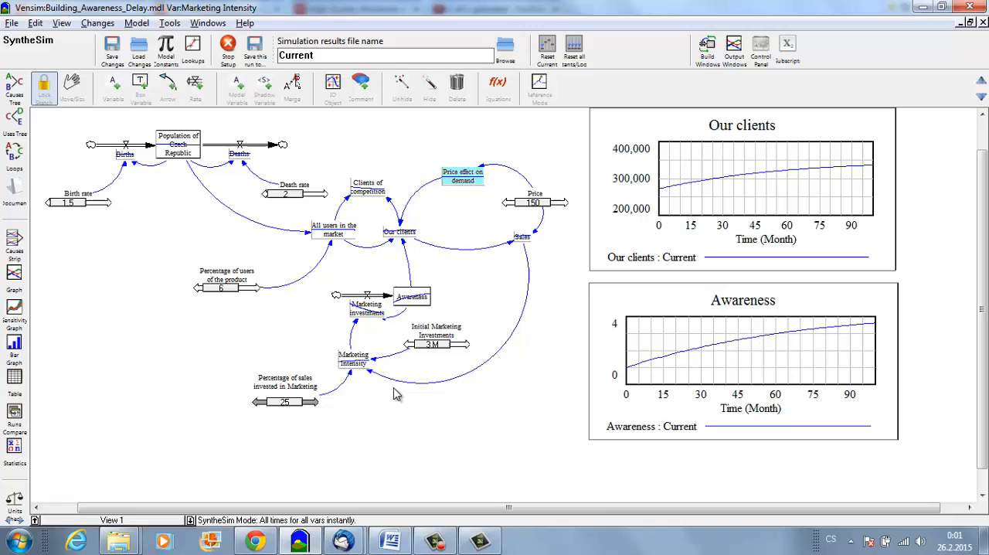
{"action": "mouse_move", "coordinate": [524, 335]}
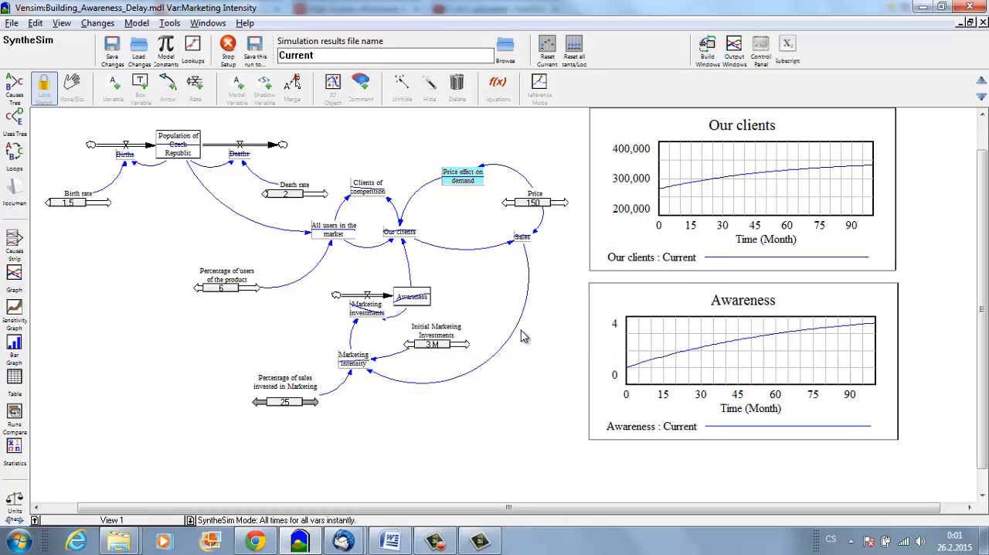
{"action": "mouse_move", "coordinate": [514, 356]}
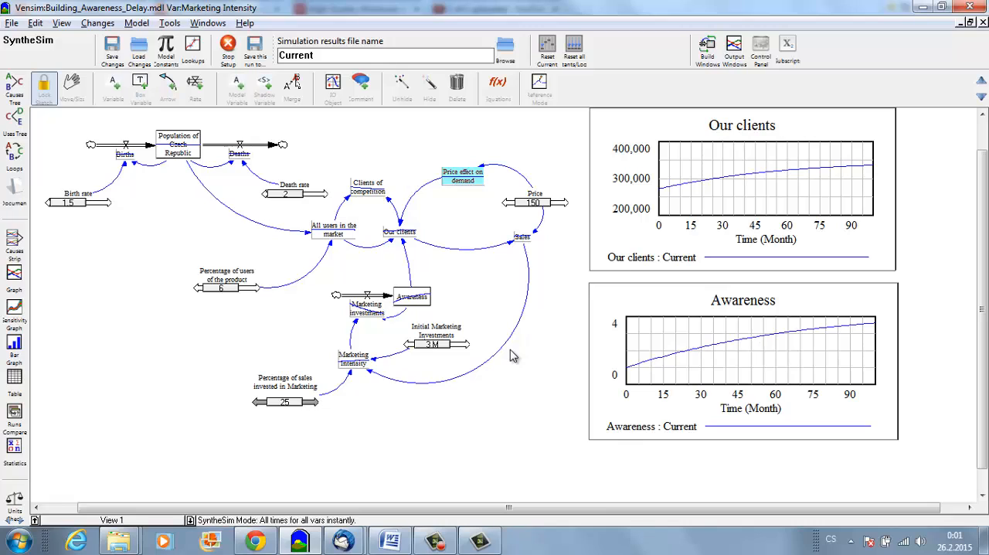
{"action": "mouse_move", "coordinate": [521, 245]}
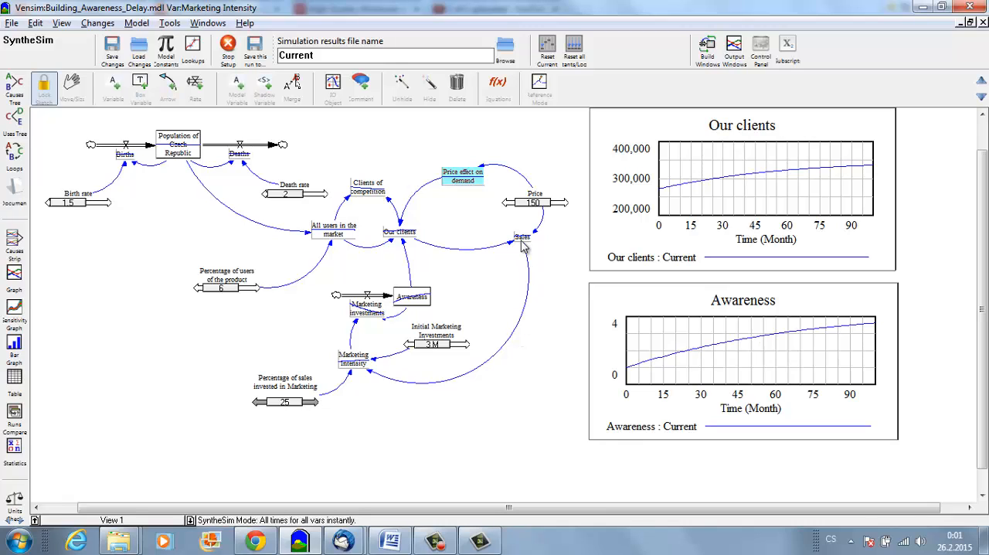
{"action": "mouse_move", "coordinate": [414, 454]}
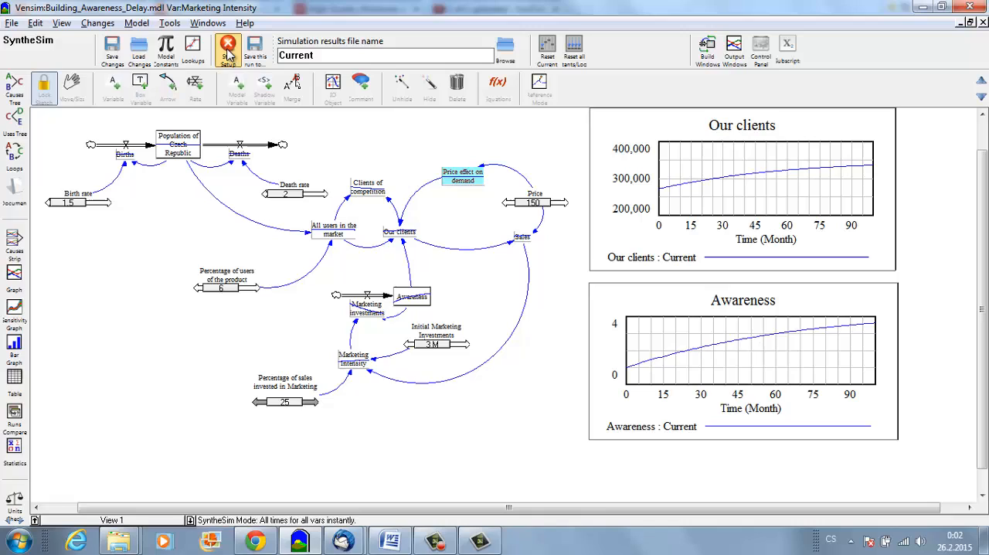
{"action": "mouse_move", "coordinate": [227, 48]}
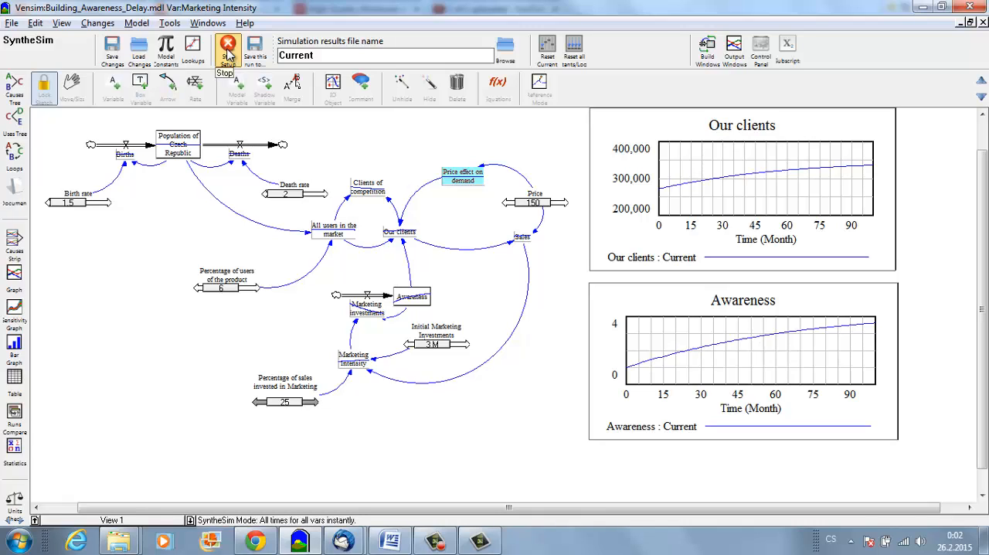